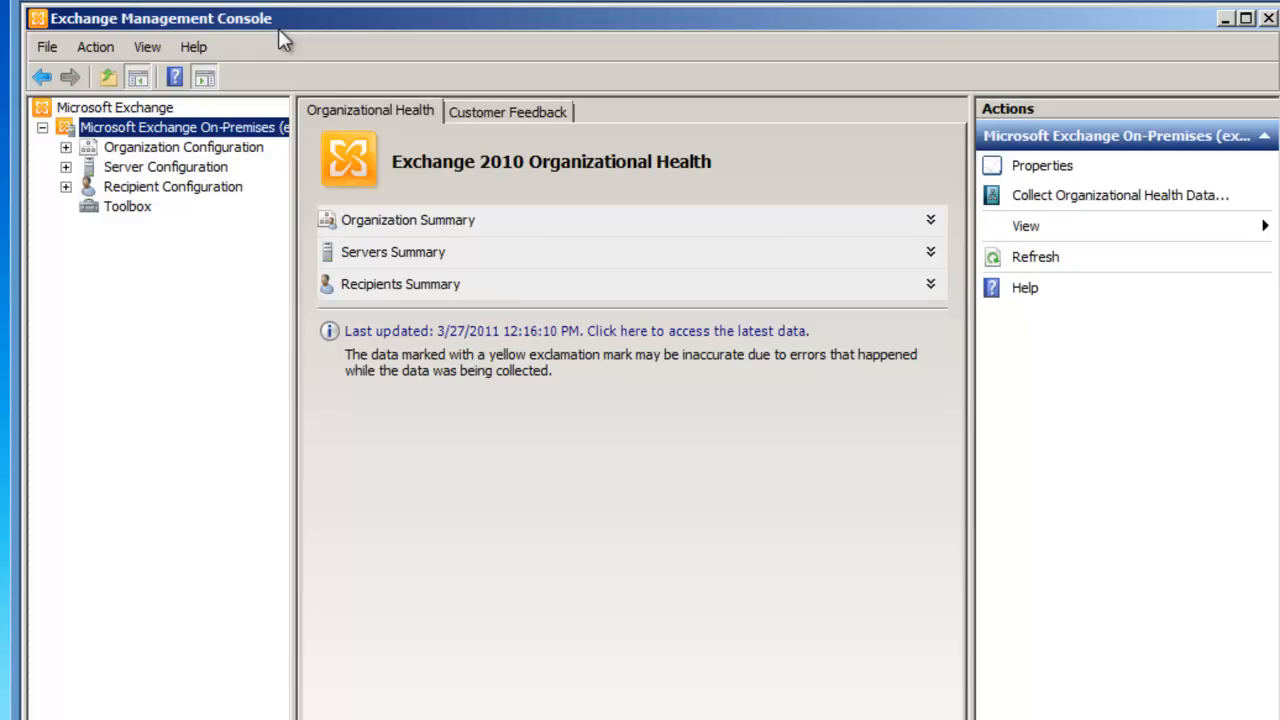
pyautogui.moveTo(175, 195)
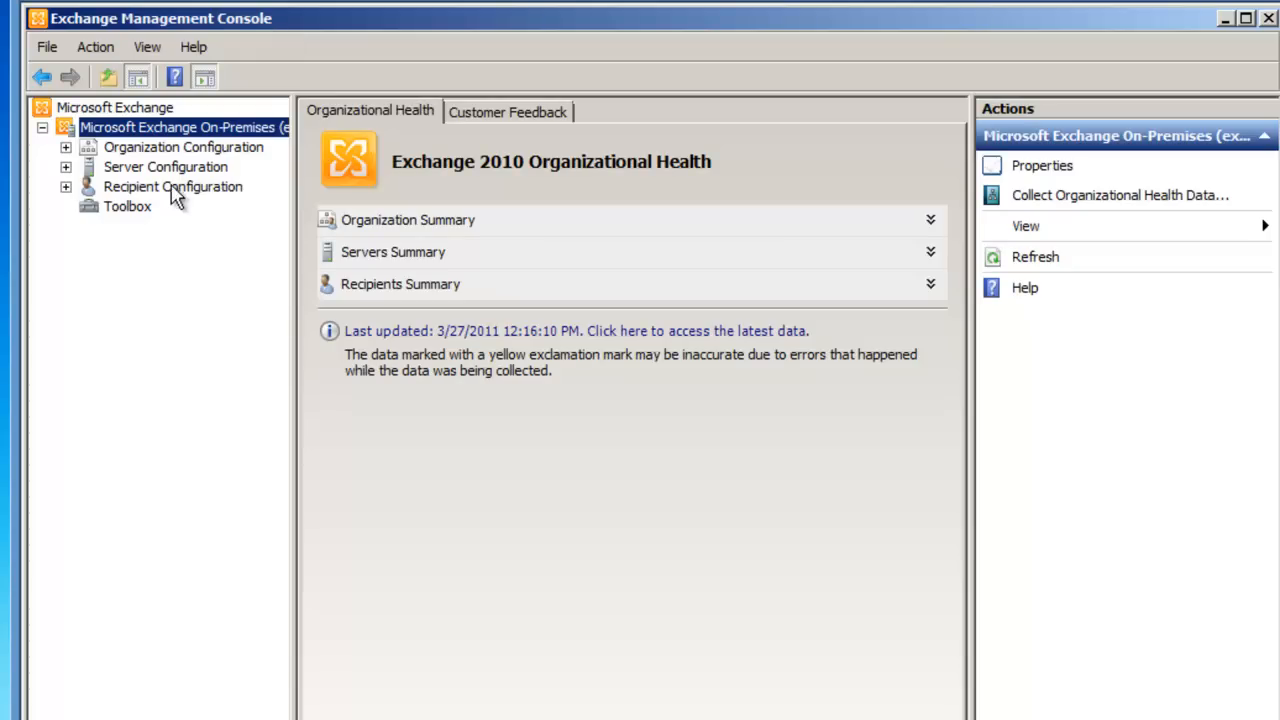
# Step: Open Recipient Configuration and list the Mailbox recipients
pyautogui.click(172, 186)
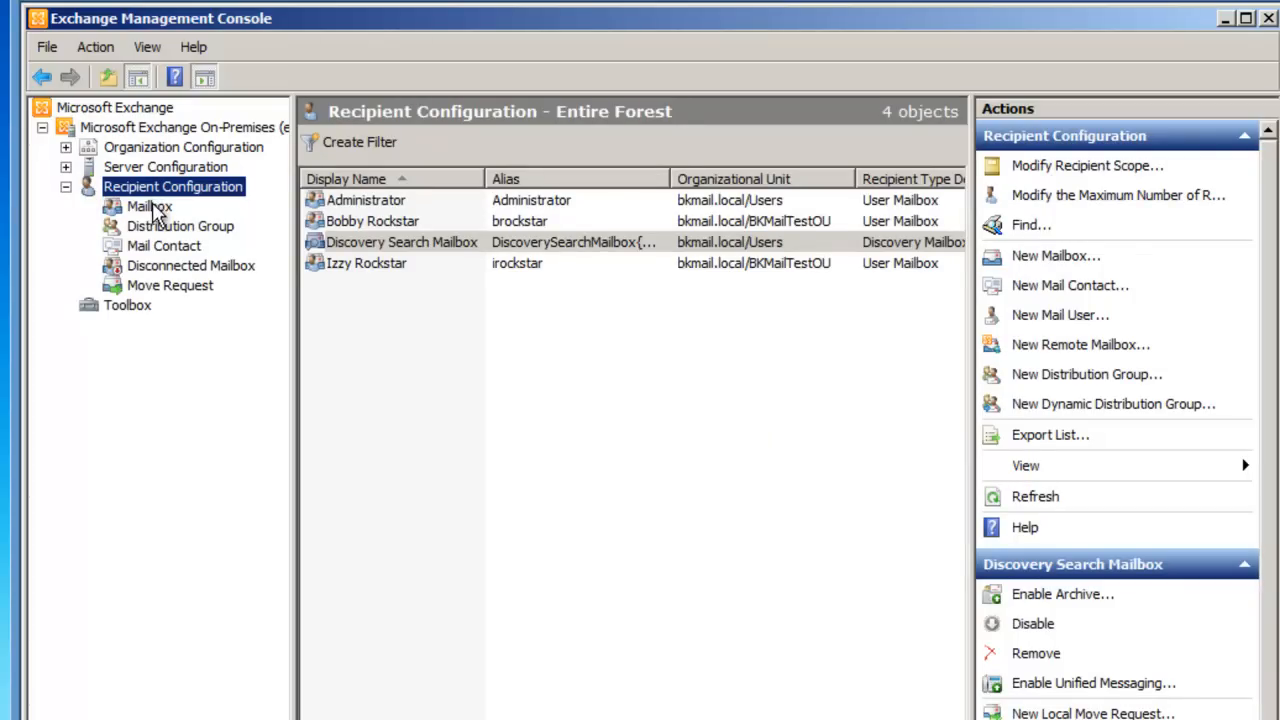
pyautogui.click(149, 206)
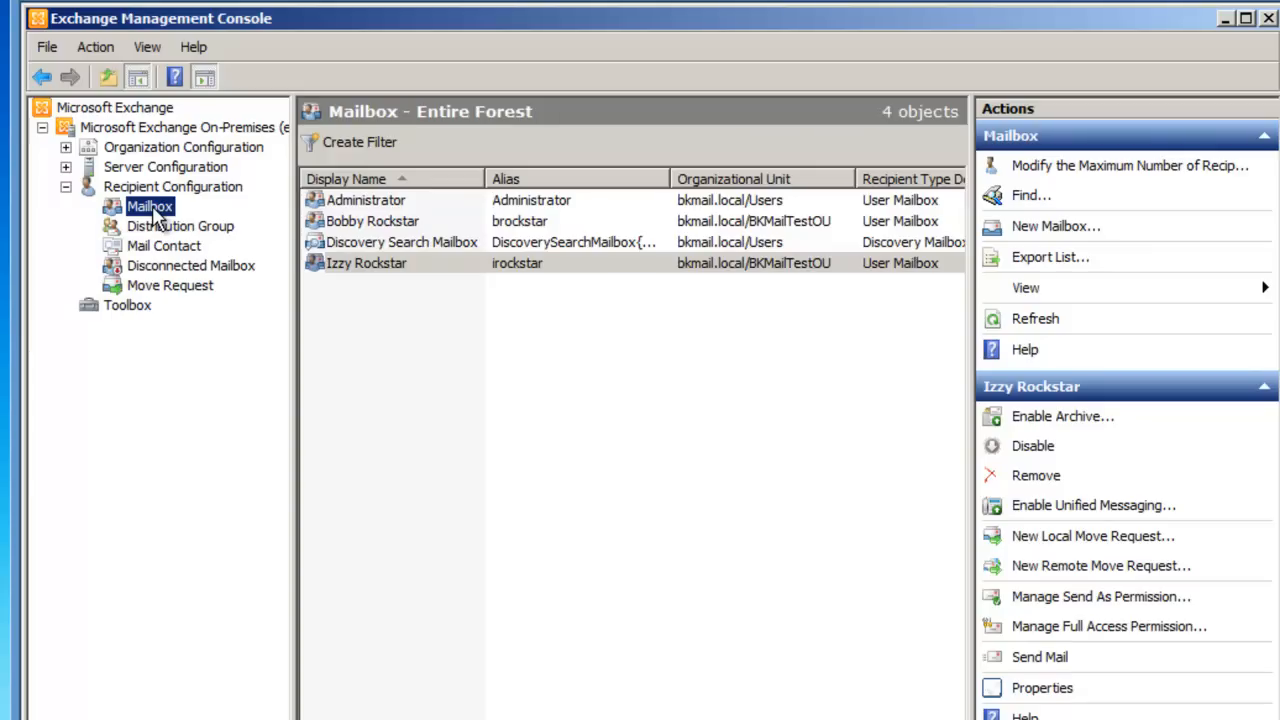
pyautogui.moveTo(1055, 226)
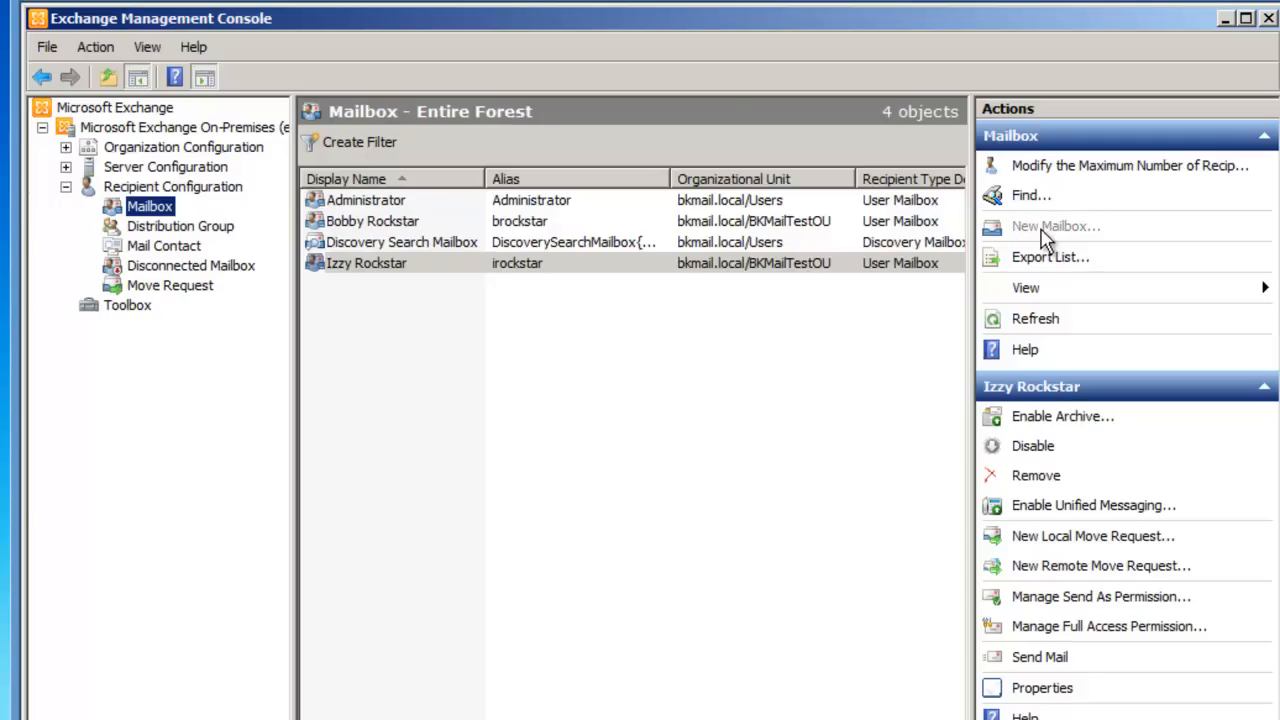
# Step: Start the New Mailbox wizard for a user mailbox with a new user account
pyautogui.click(1056, 225)
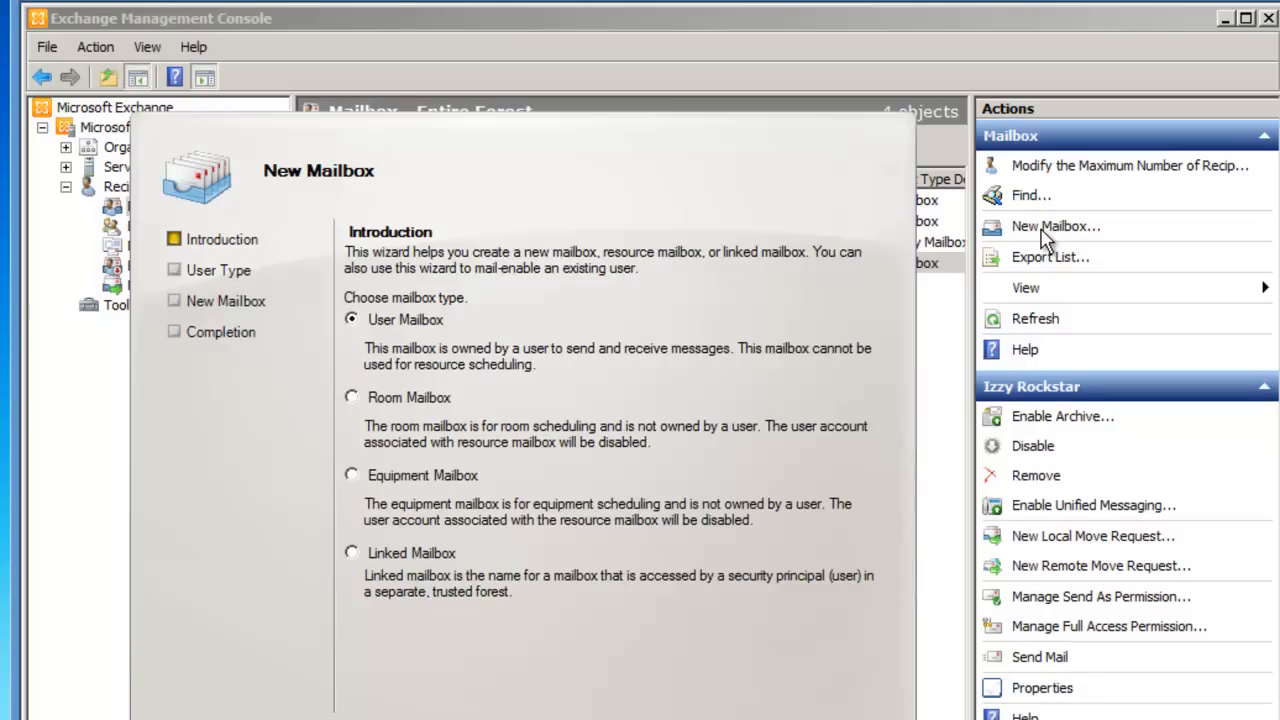
pyautogui.moveTo(405, 325)
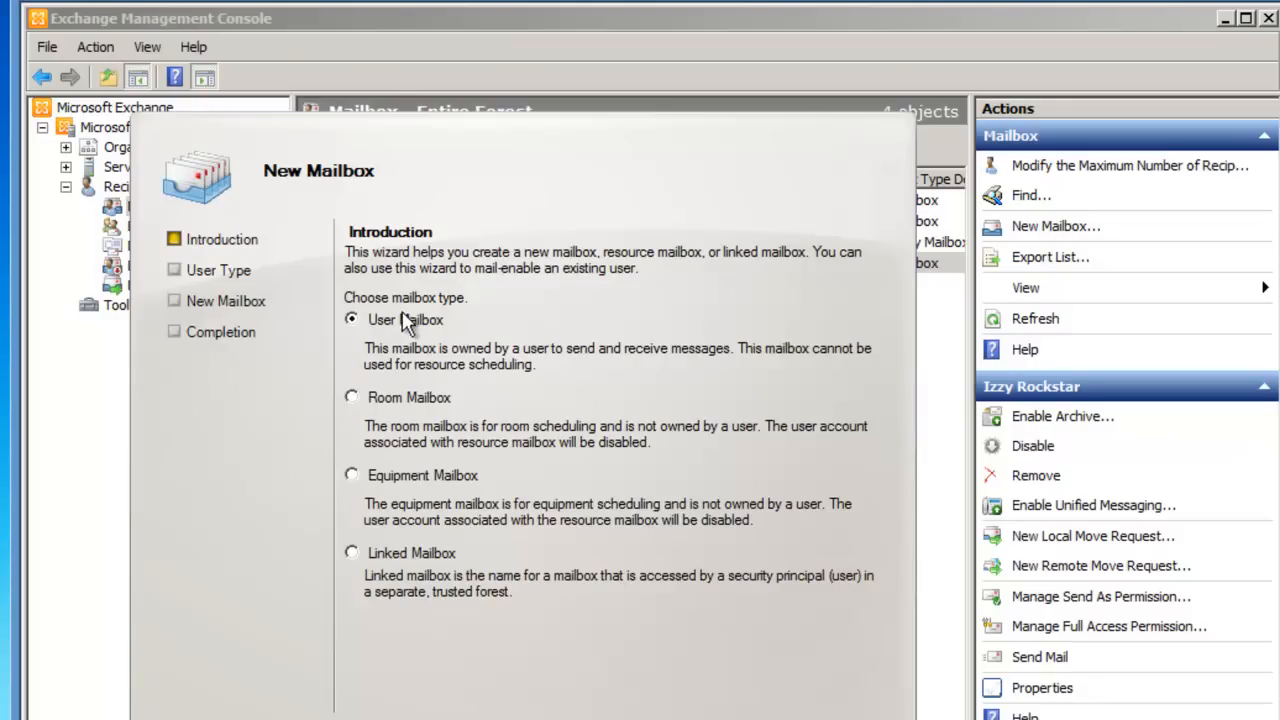
pyautogui.moveTo(382, 343)
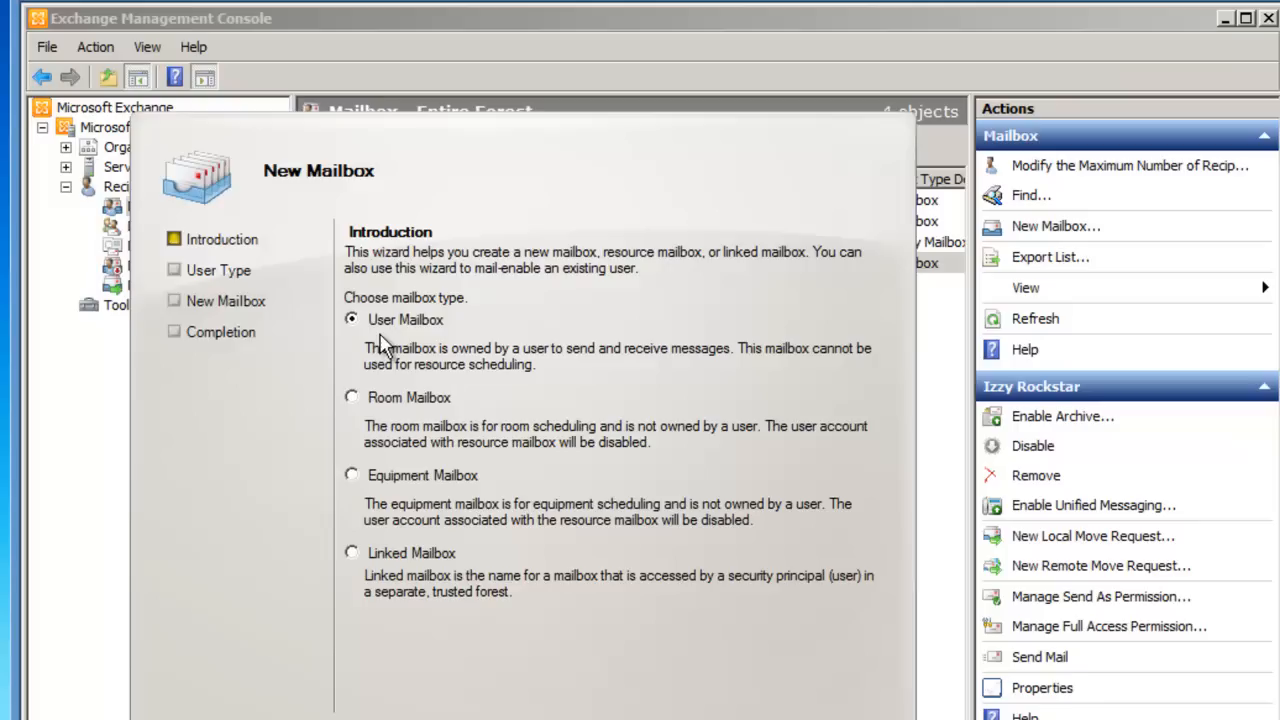
pyautogui.moveTo(493, 715)
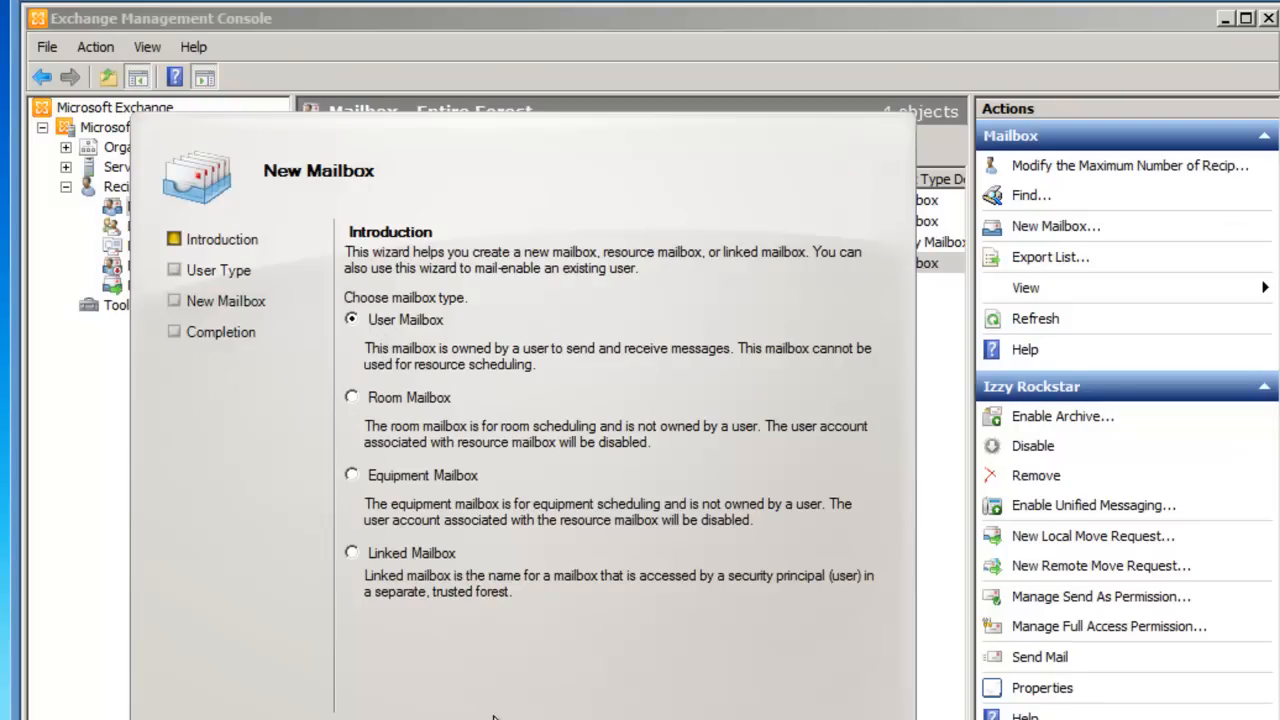
pyautogui.moveTo(440, 448)
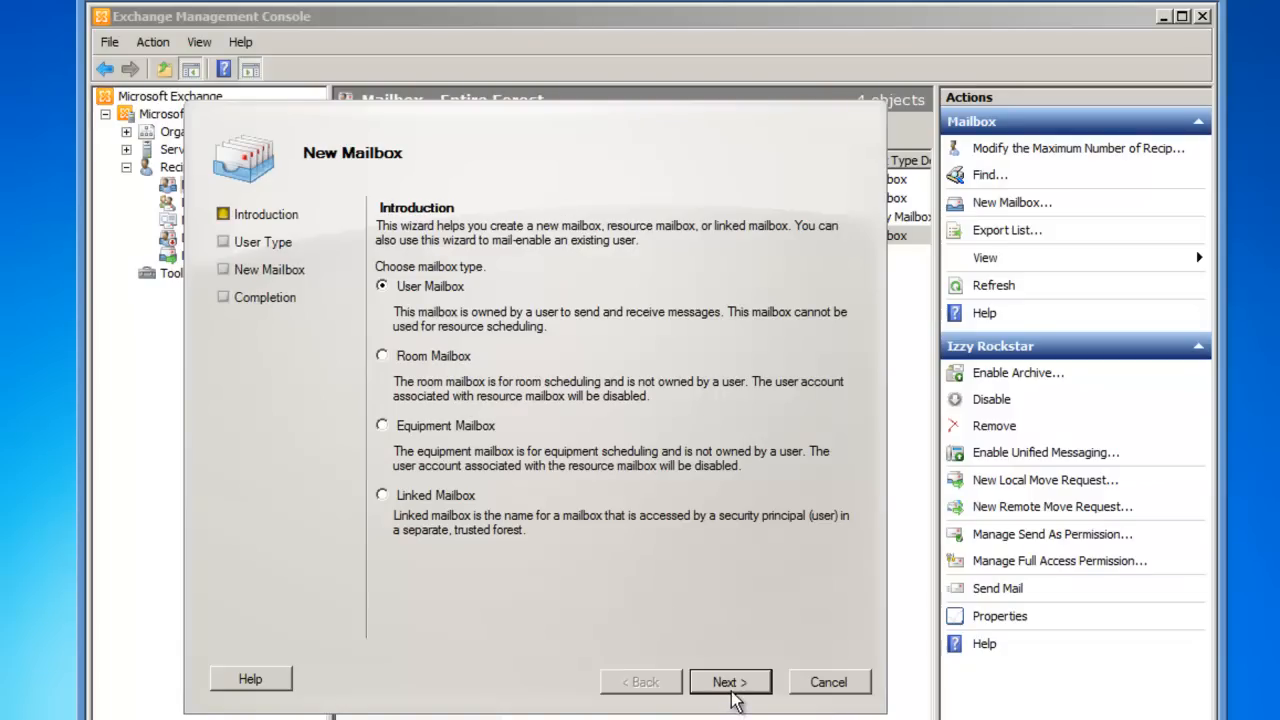
pyautogui.click(730, 682)
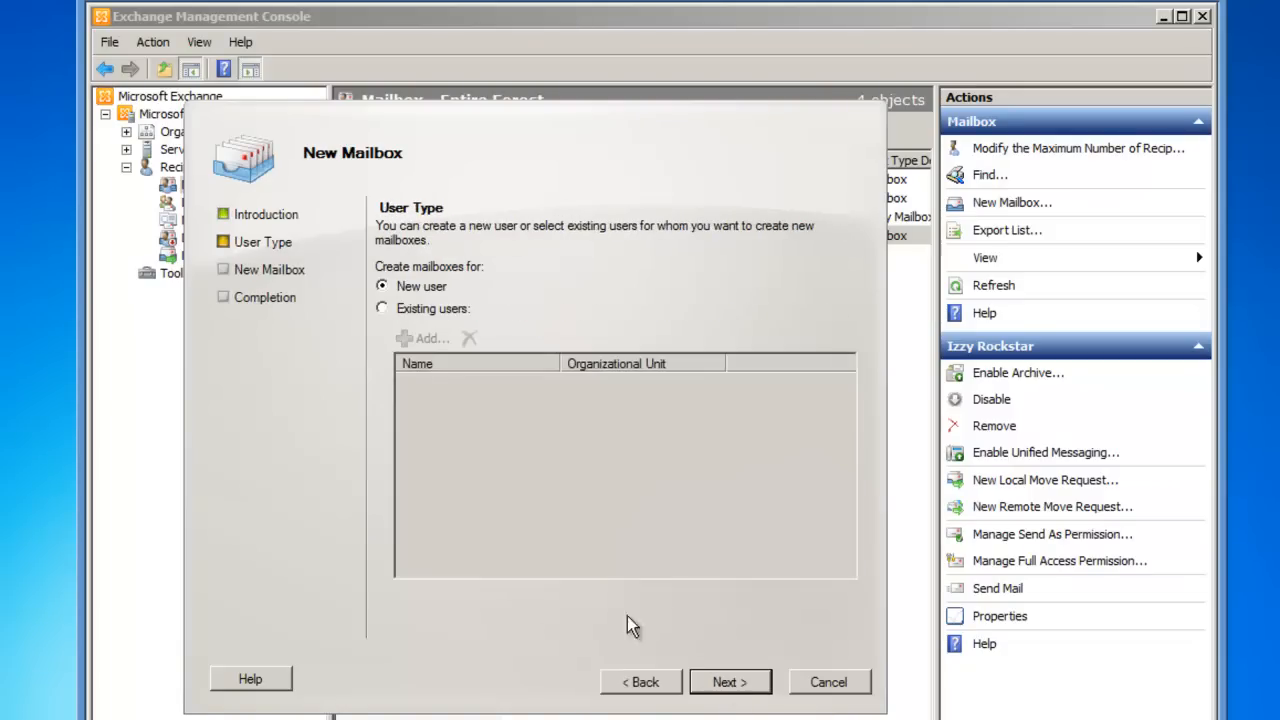
pyautogui.moveTo(463, 257)
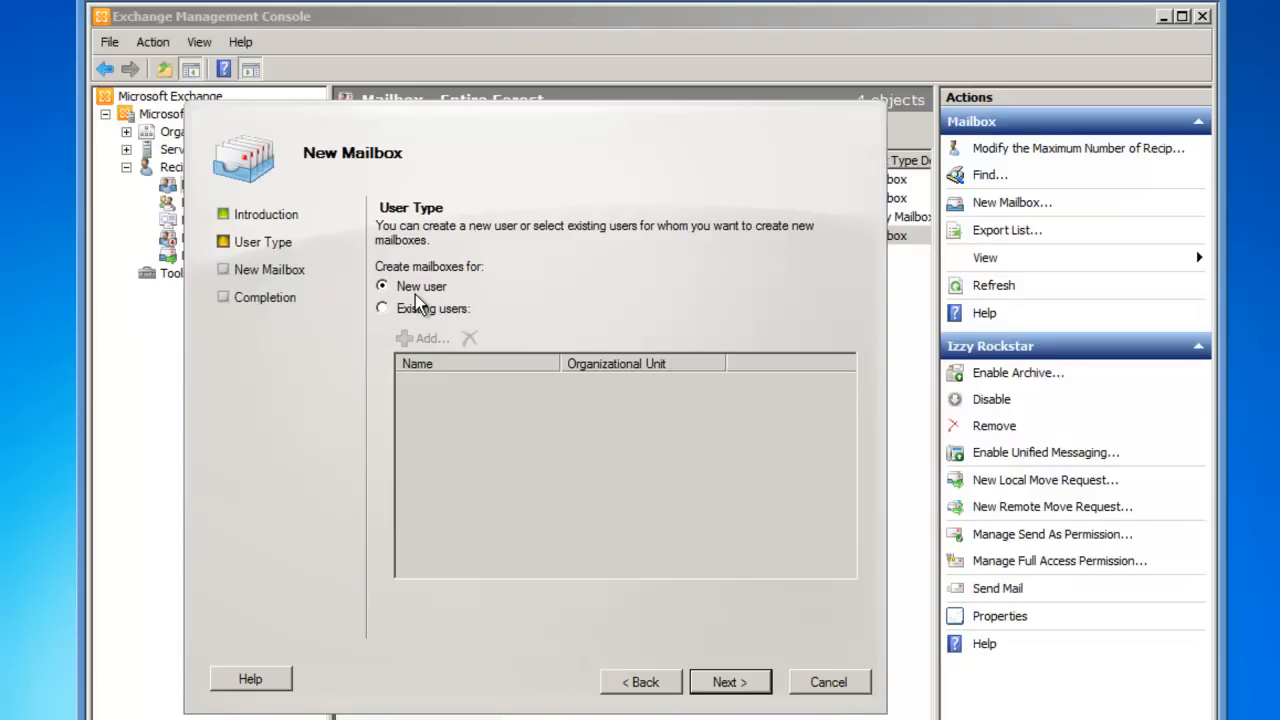
pyautogui.click(729, 681)
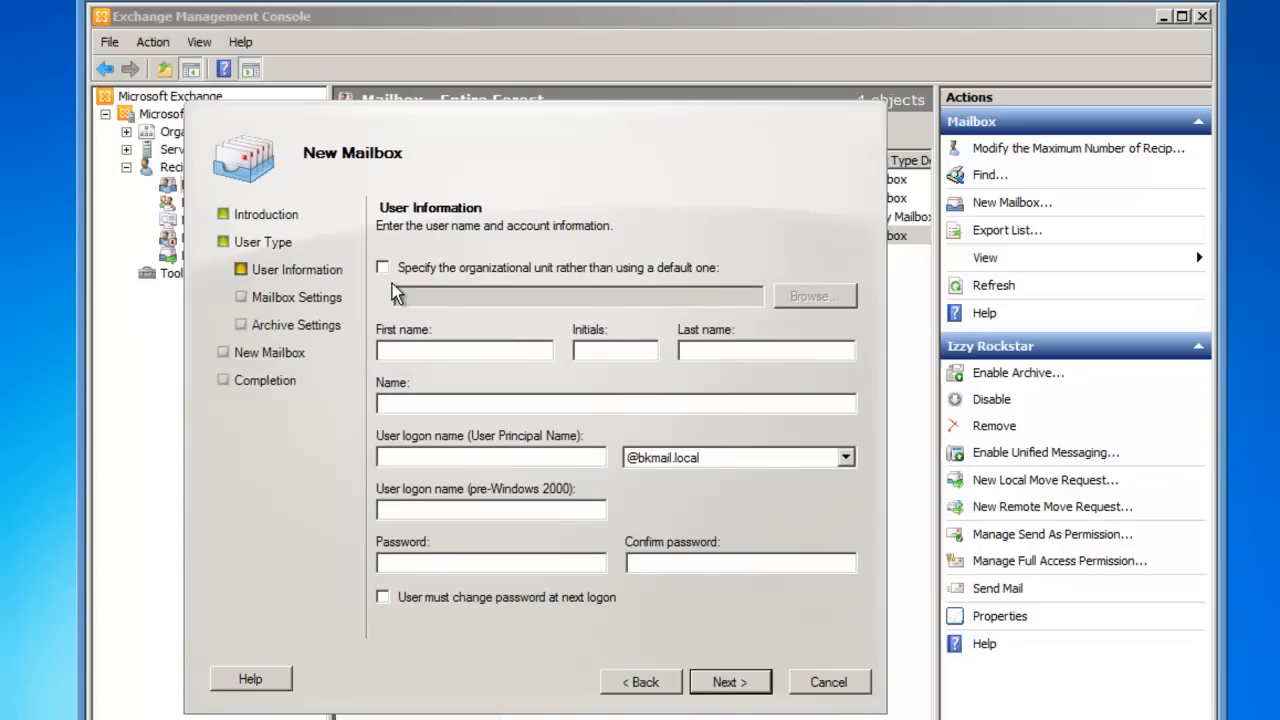
pyautogui.moveTo(388, 280)
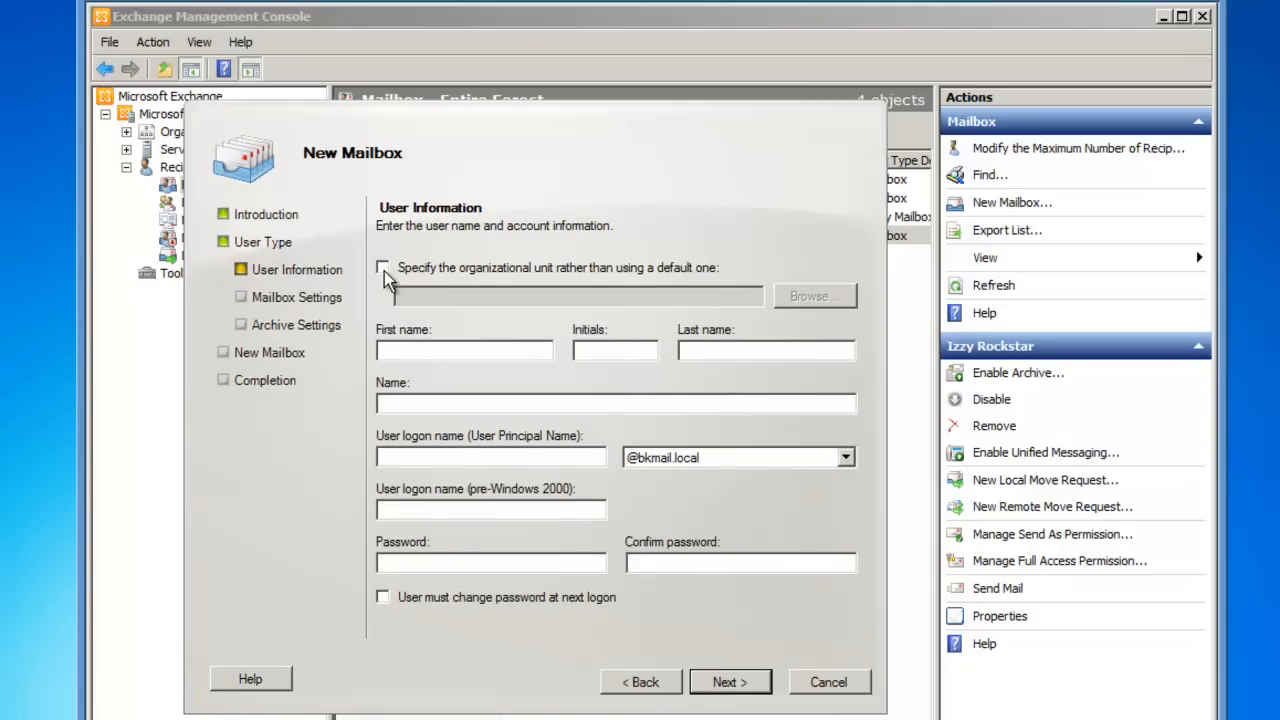
pyautogui.moveTo(485, 285)
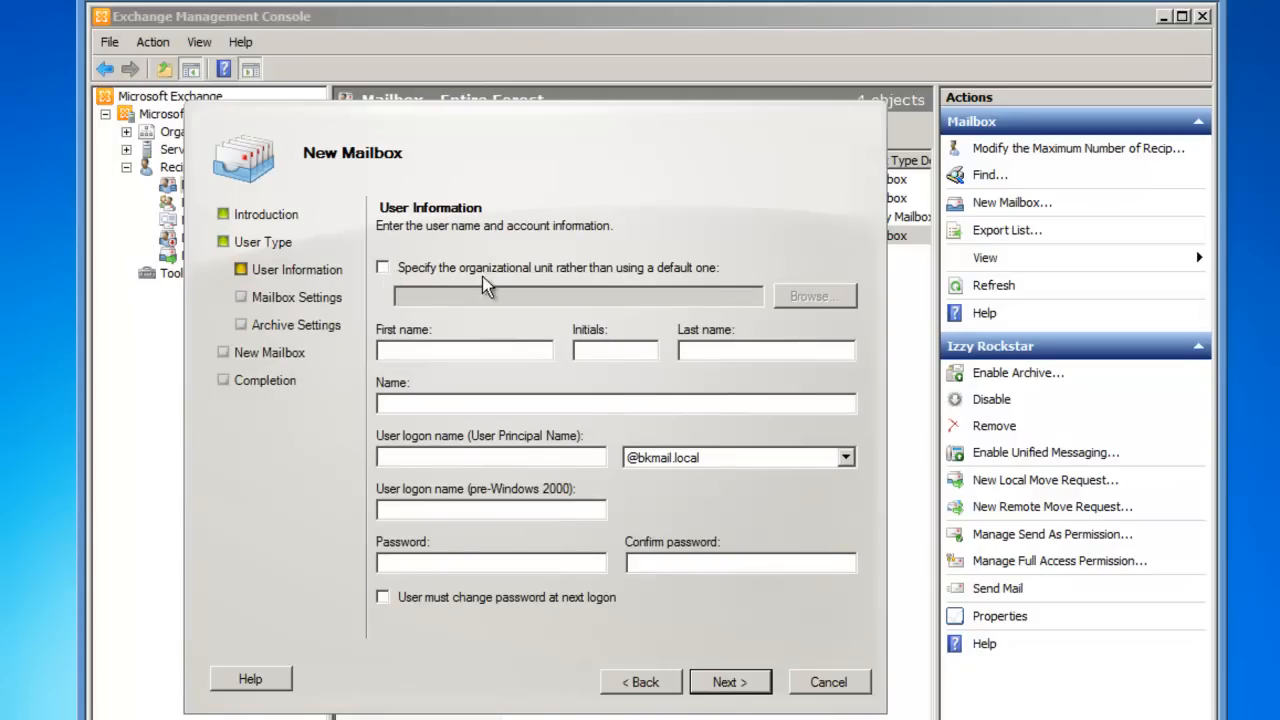
pyautogui.moveTo(470, 280)
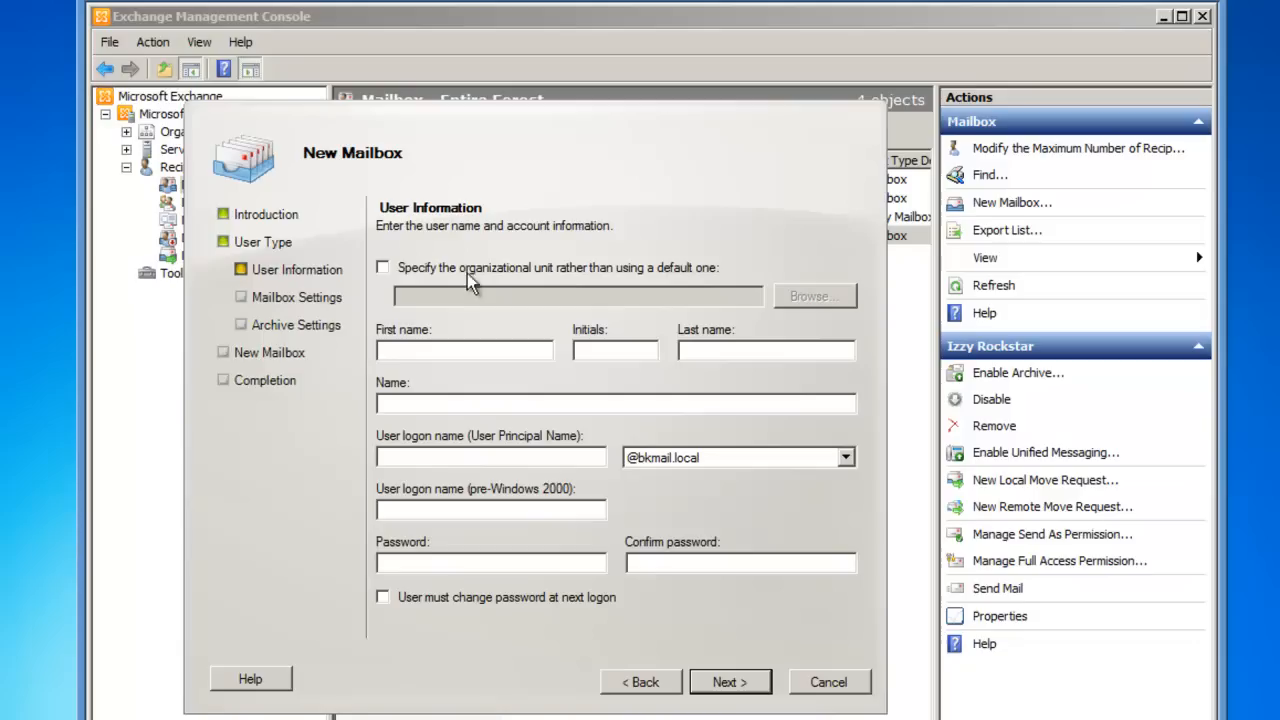
# Step: Specify BKMailTestOU as the organizational unit for the new user account
pyautogui.click(382, 267)
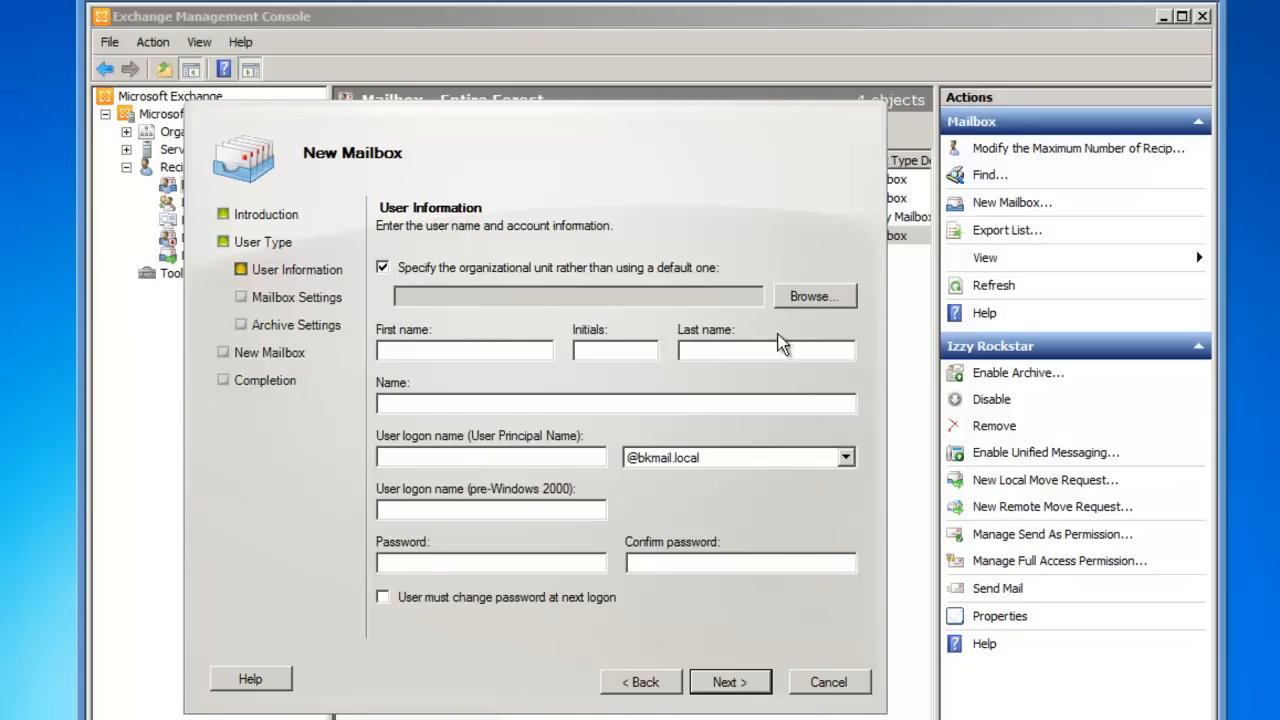
pyautogui.click(813, 296)
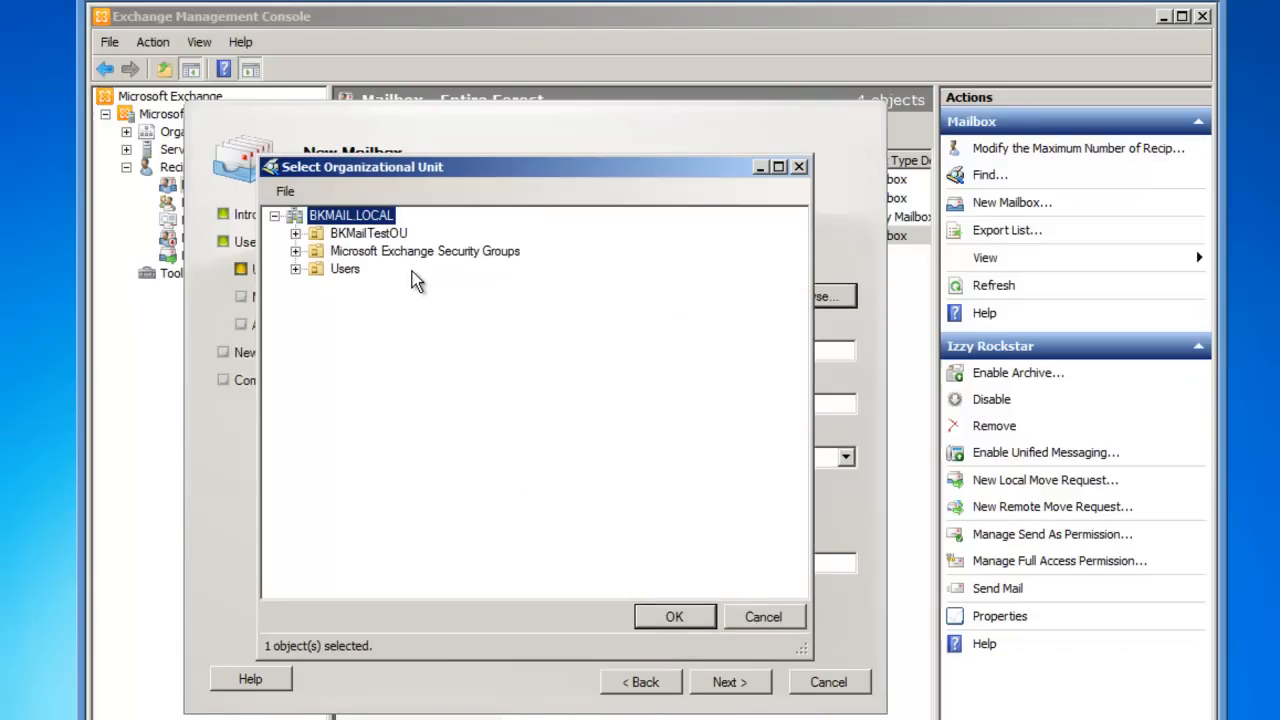
pyautogui.click(368, 233)
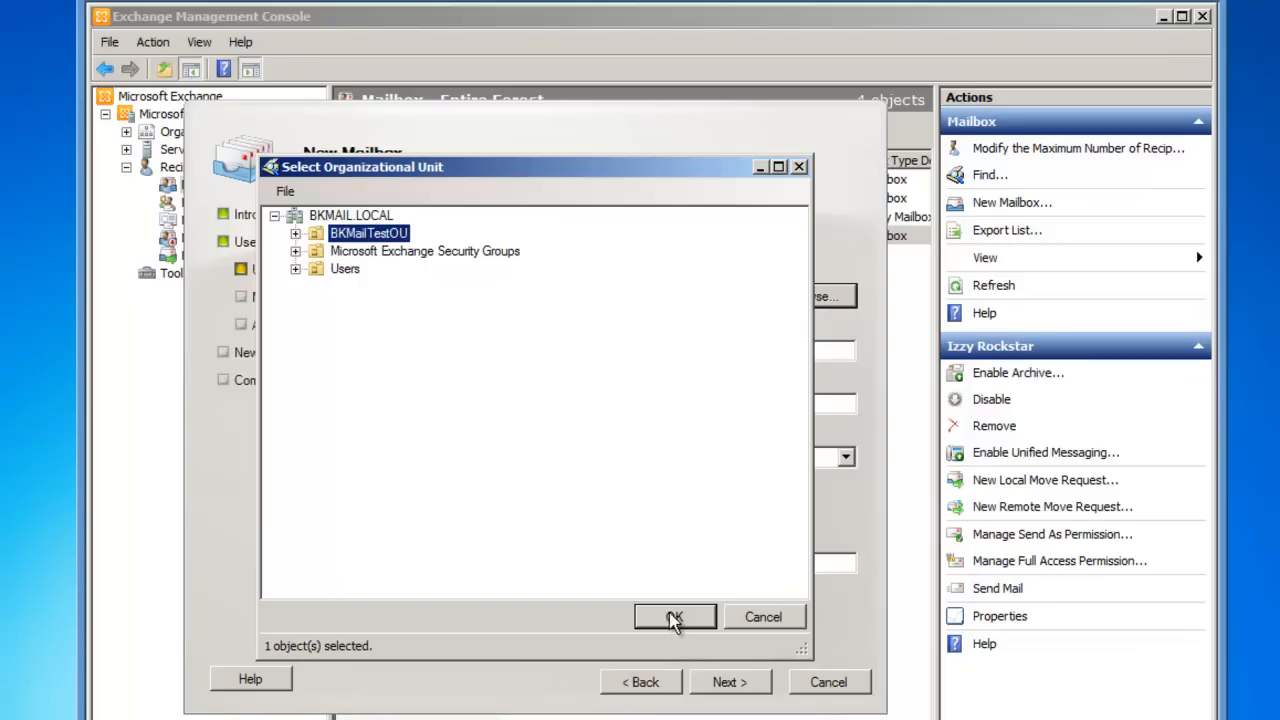
pyautogui.click(675, 617)
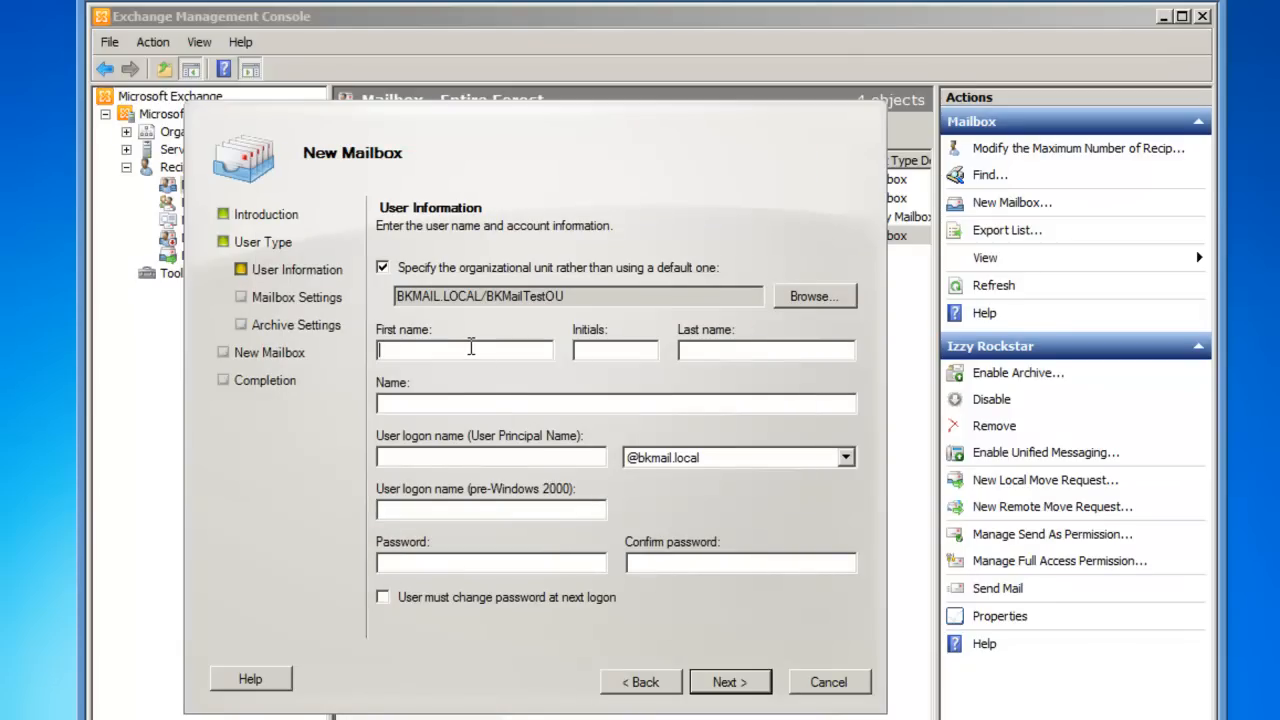
# Step: Enter Jeff Smith, logon jsmith, a confirmed password, and force a password change at next logon
pyautogui.write('Jeff')
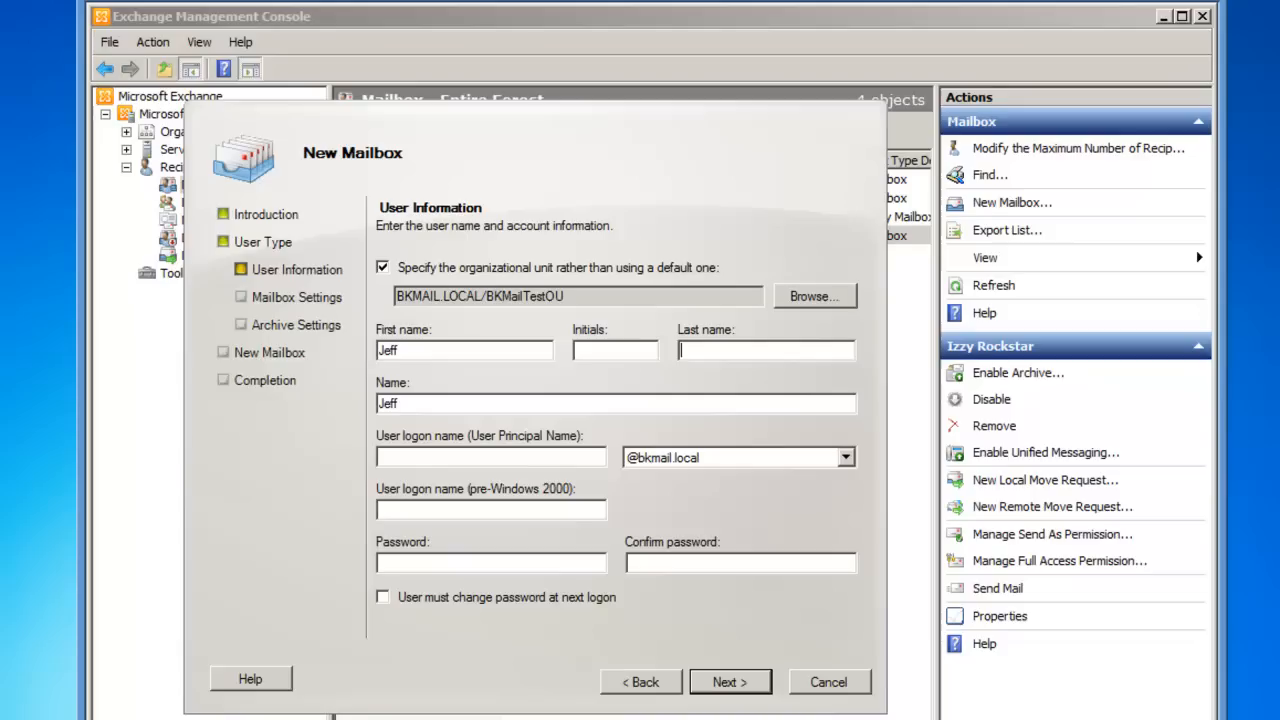
pyautogui.write('Smith')
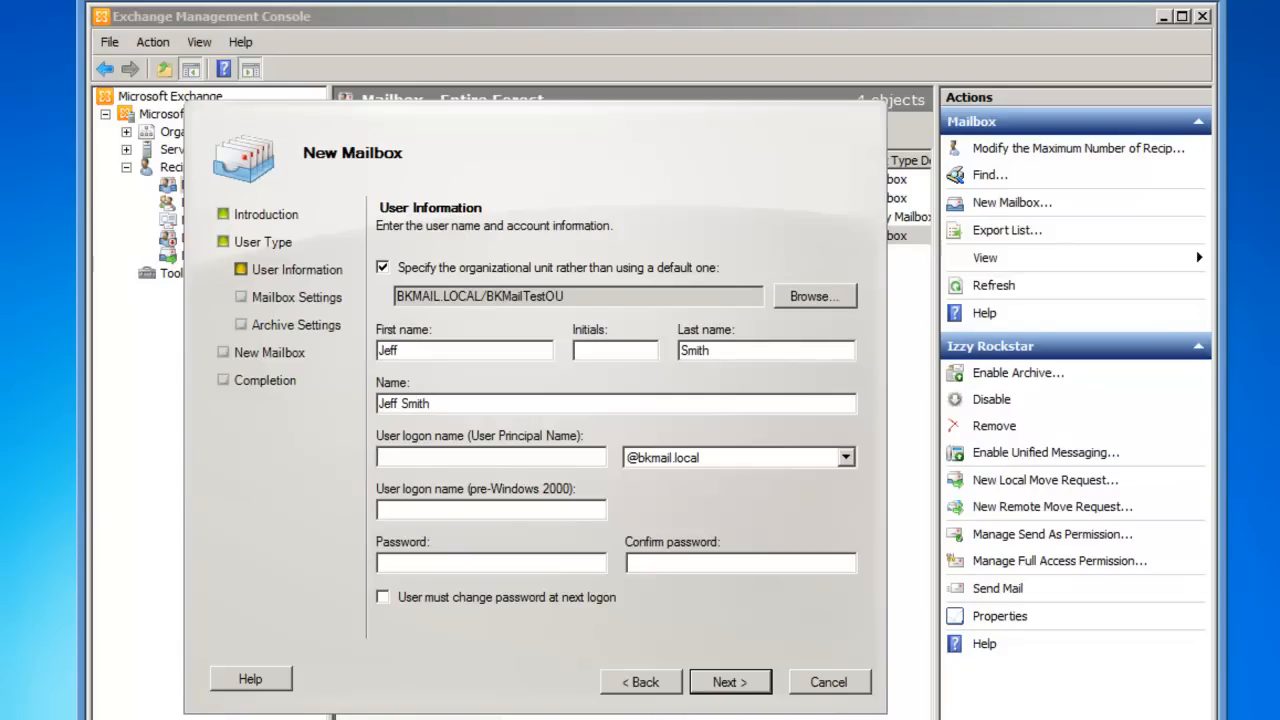
pyautogui.write('jsmith')
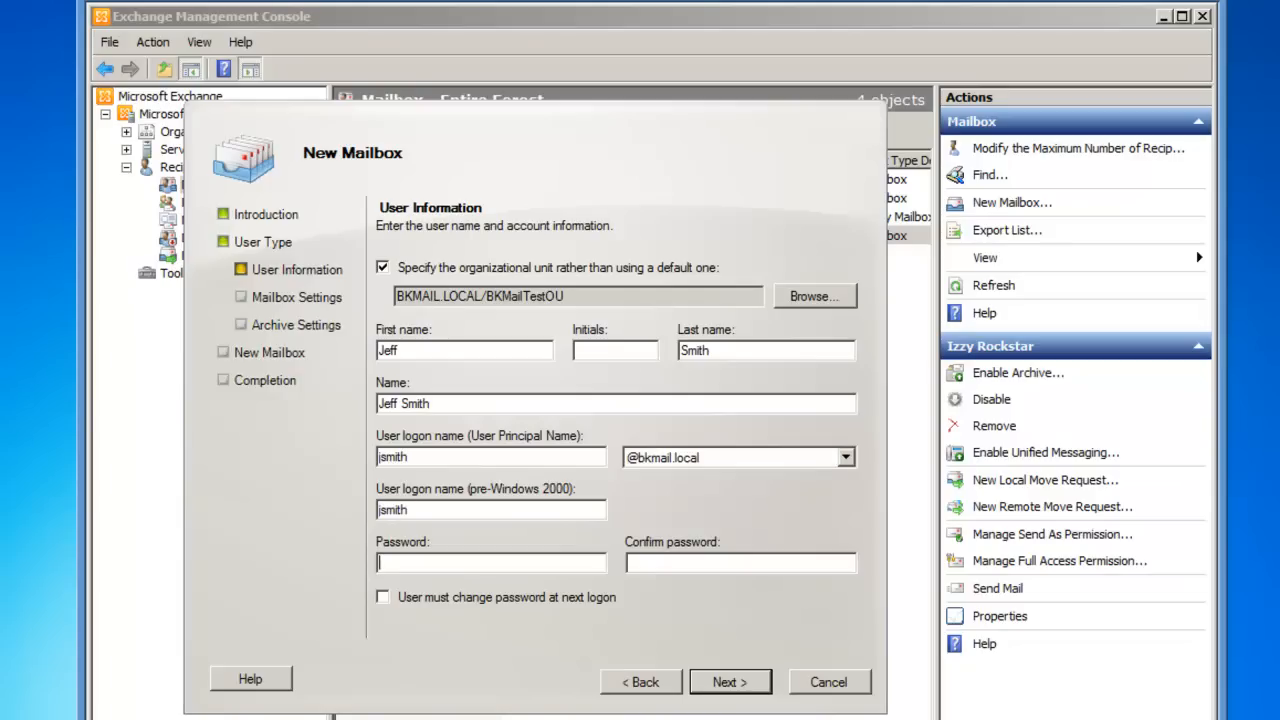
pyautogui.write('•')
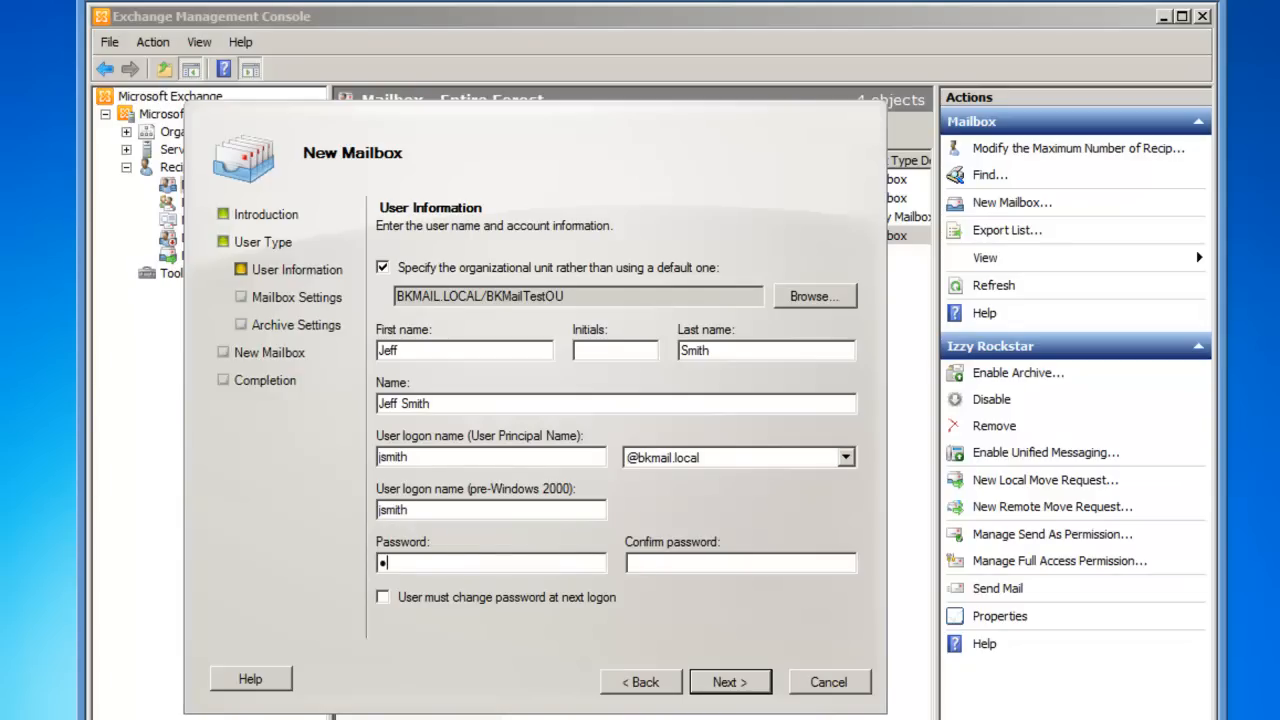
pyautogui.write('assword')
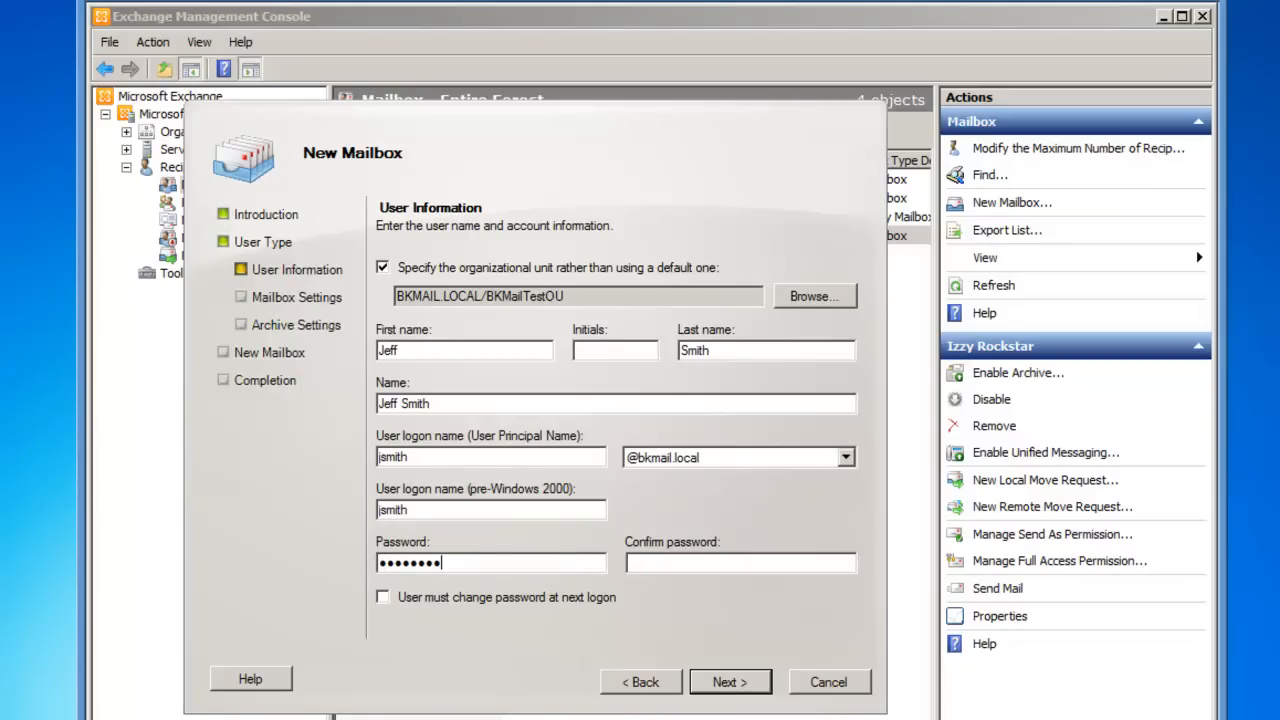
pyautogui.write('••')
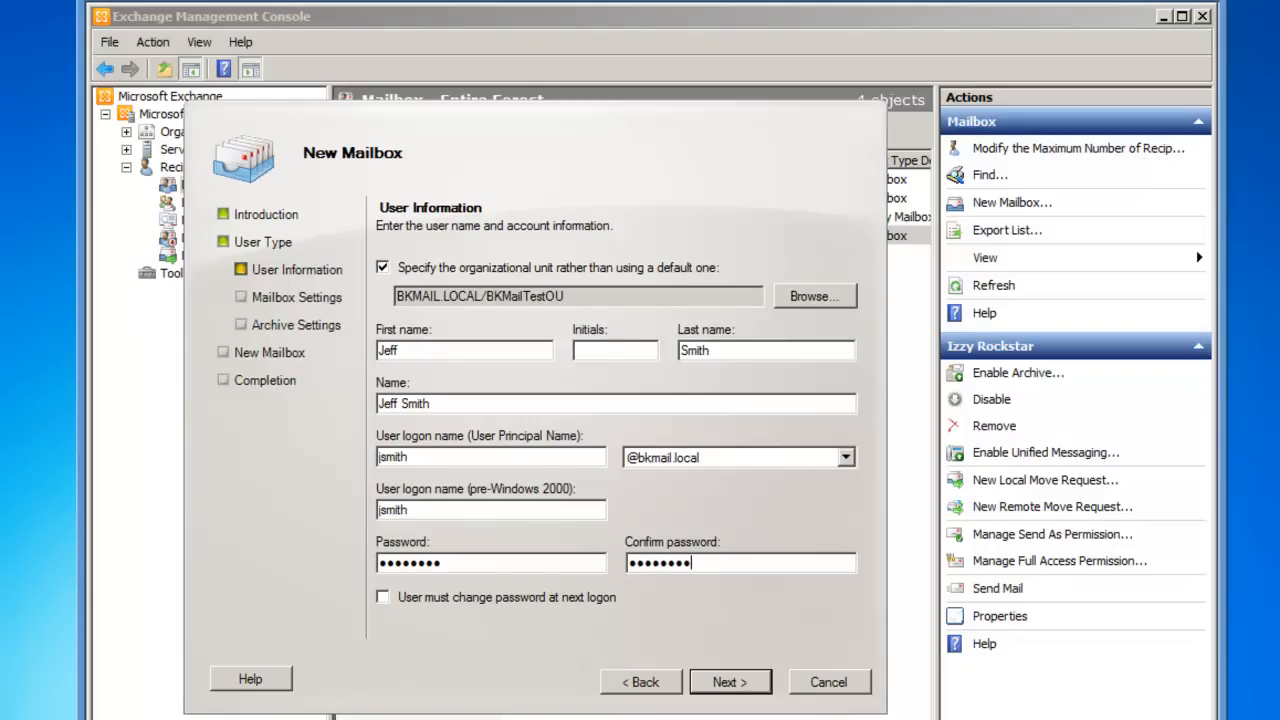
pyautogui.moveTo(395, 605)
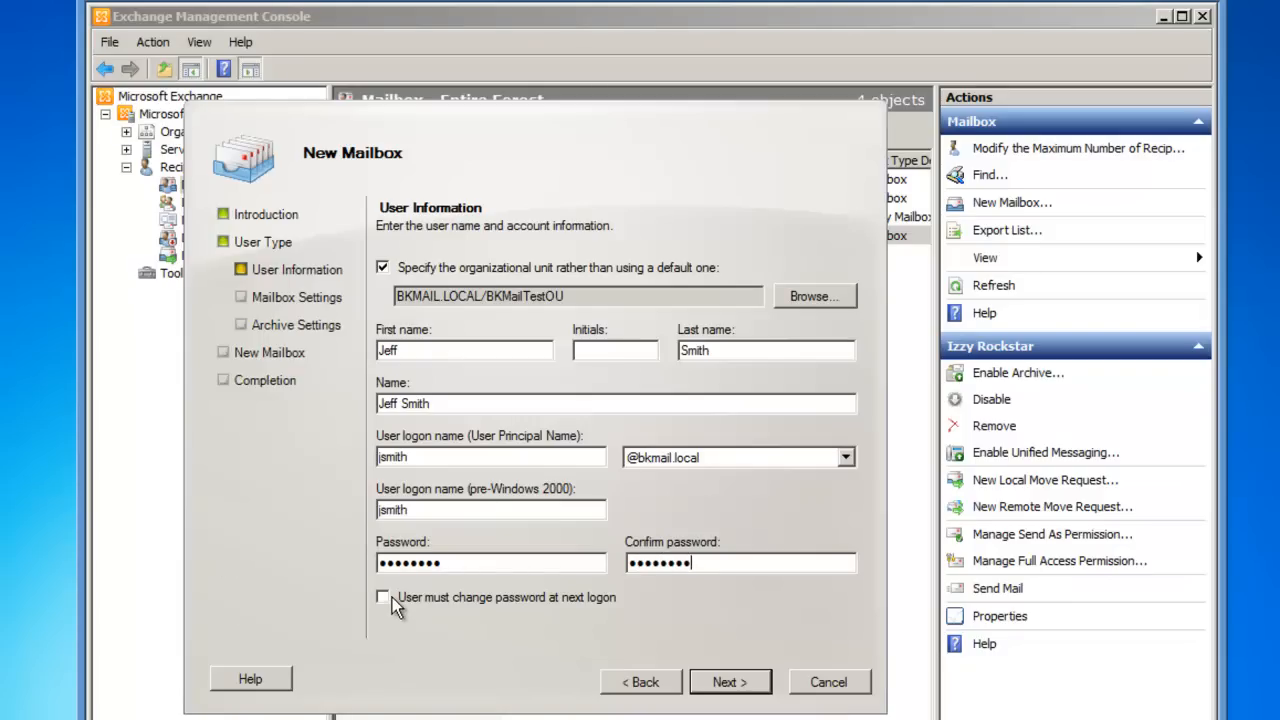
pyautogui.click(382, 597)
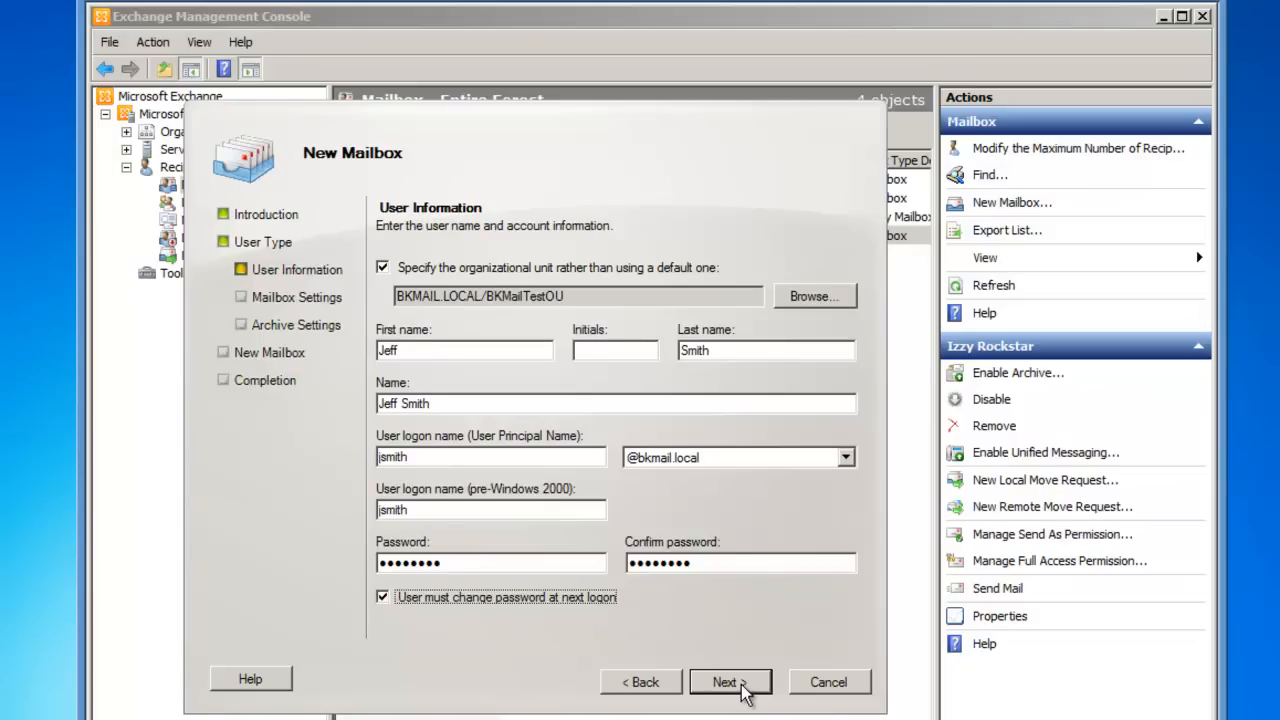
# Step: Accept alias jsmith and no archive, advancing to the configuration summary
pyautogui.click(724, 682)
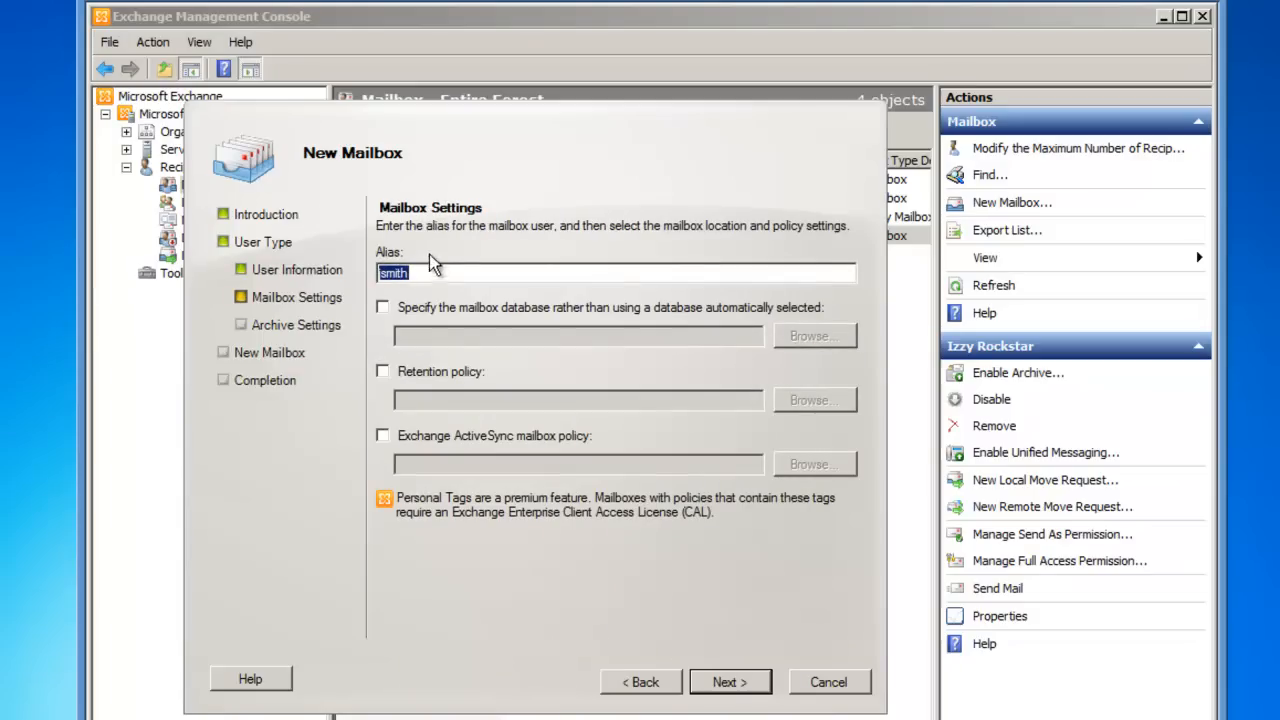
pyautogui.moveTo(432, 308)
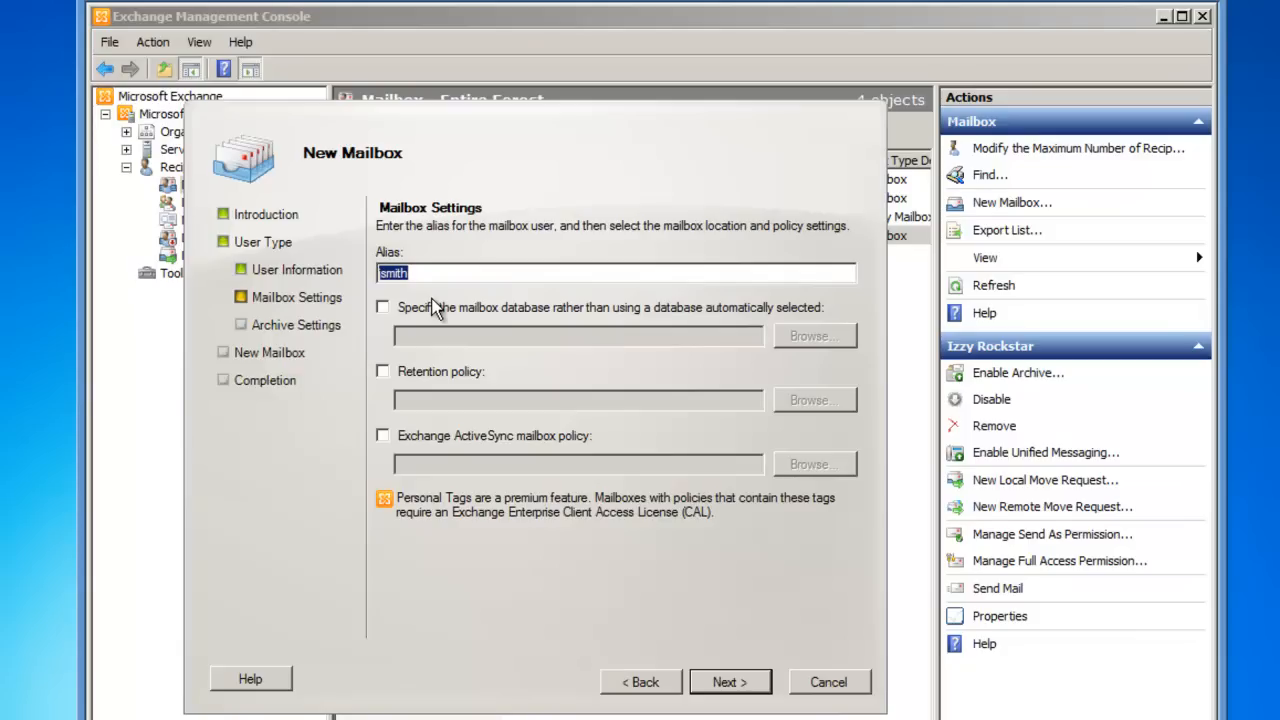
pyautogui.moveTo(448, 320)
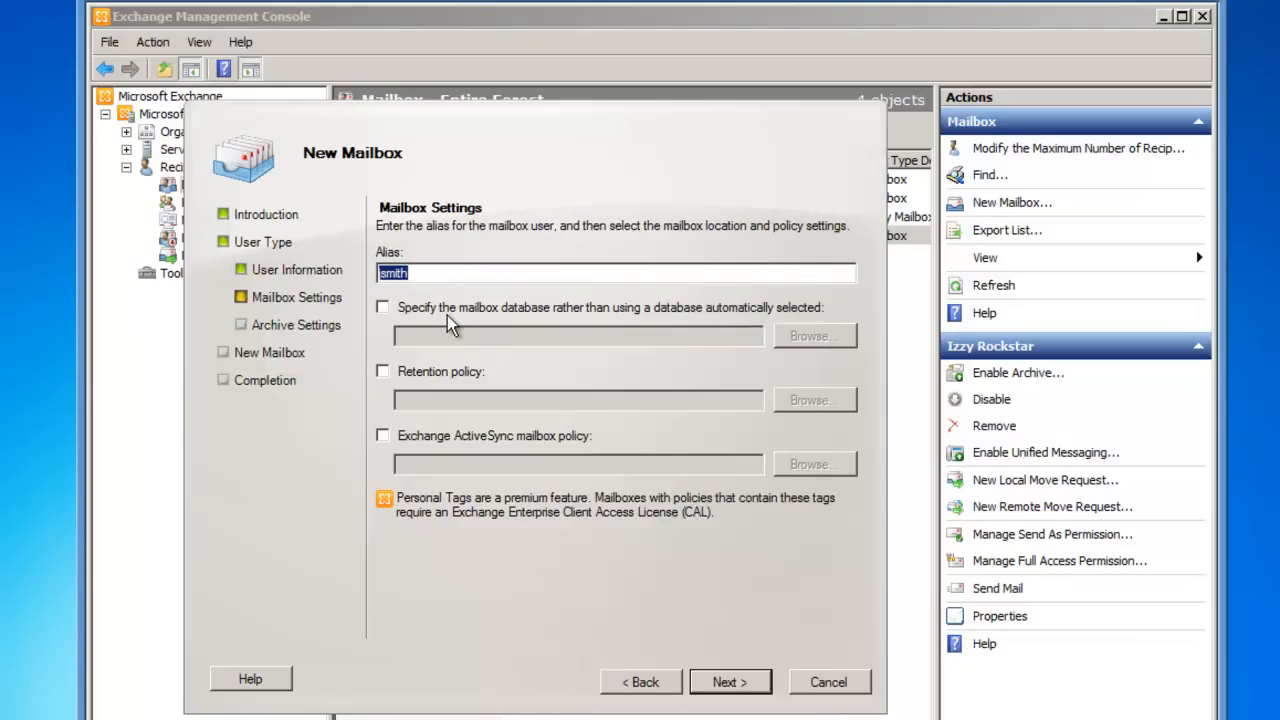
pyautogui.moveTo(535, 325)
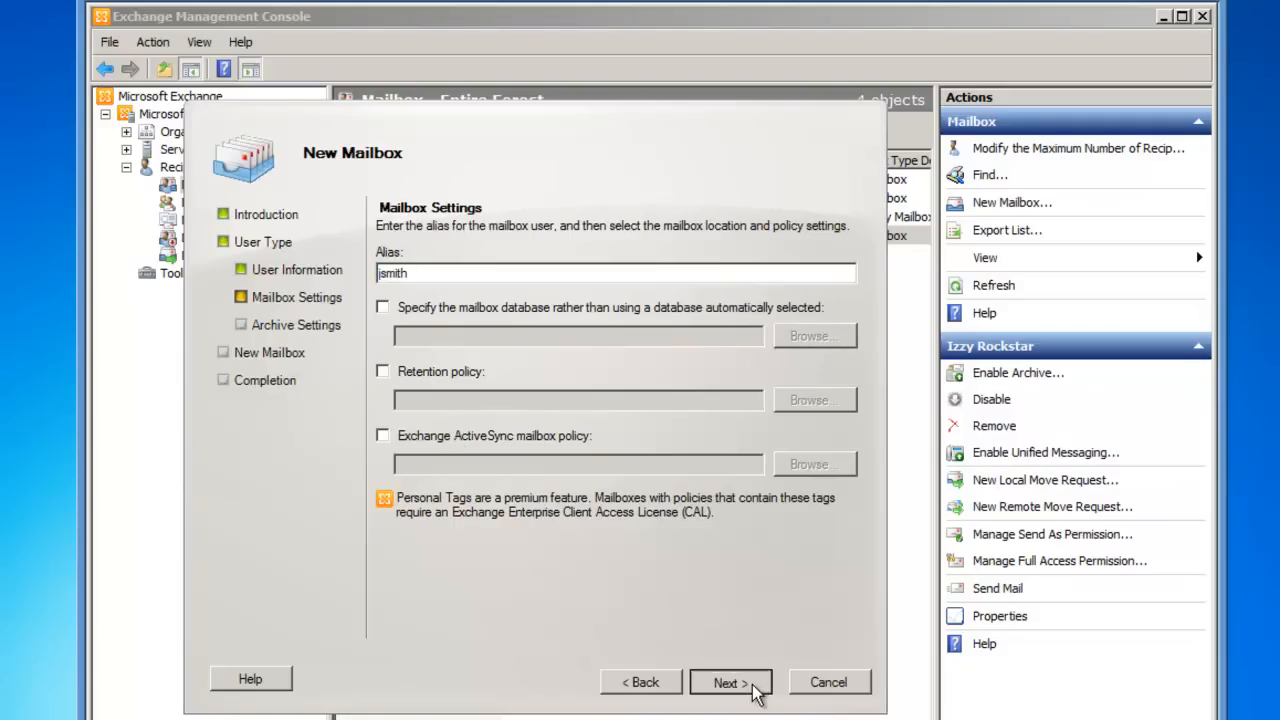
pyautogui.click(729, 682)
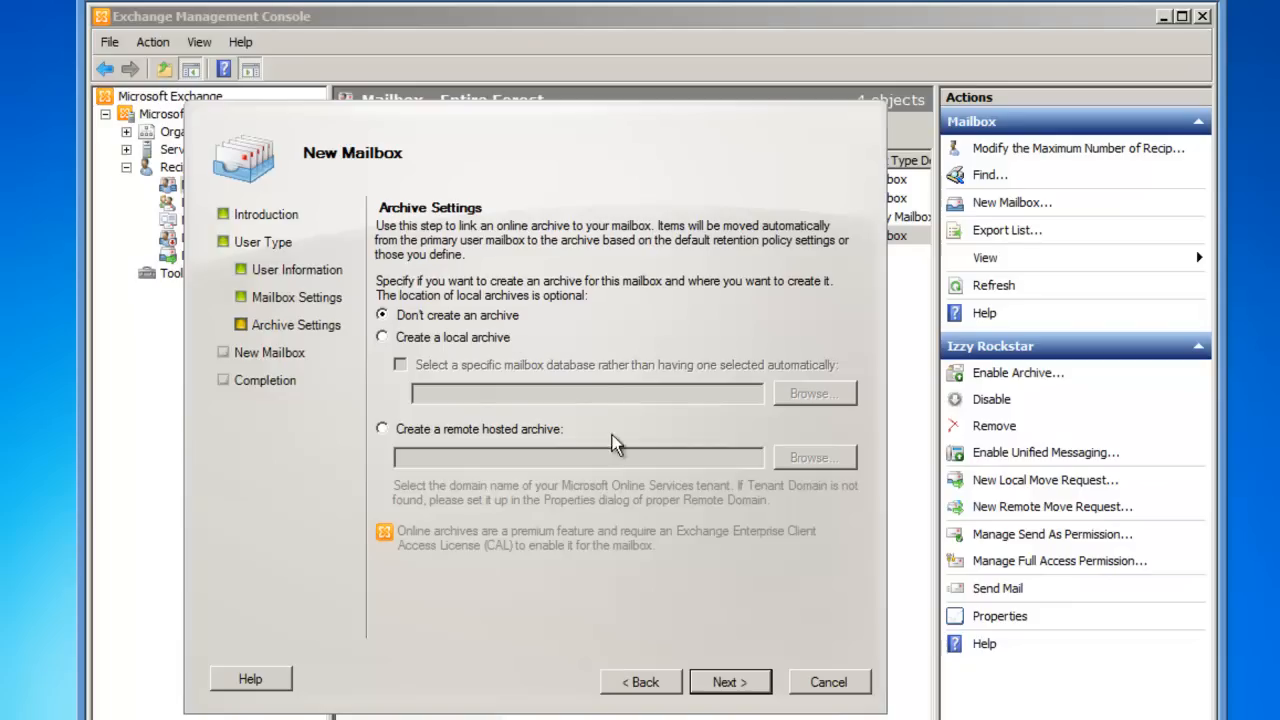
pyautogui.click(729, 682)
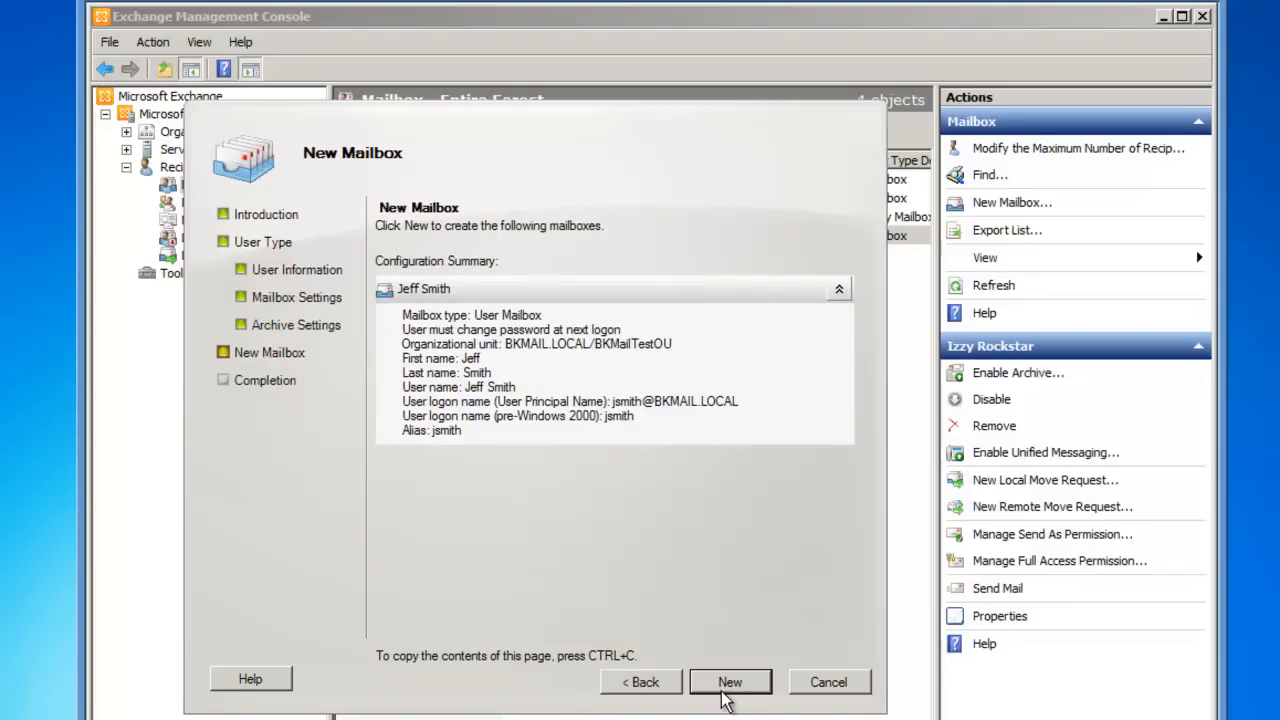
pyautogui.moveTo(427, 268)
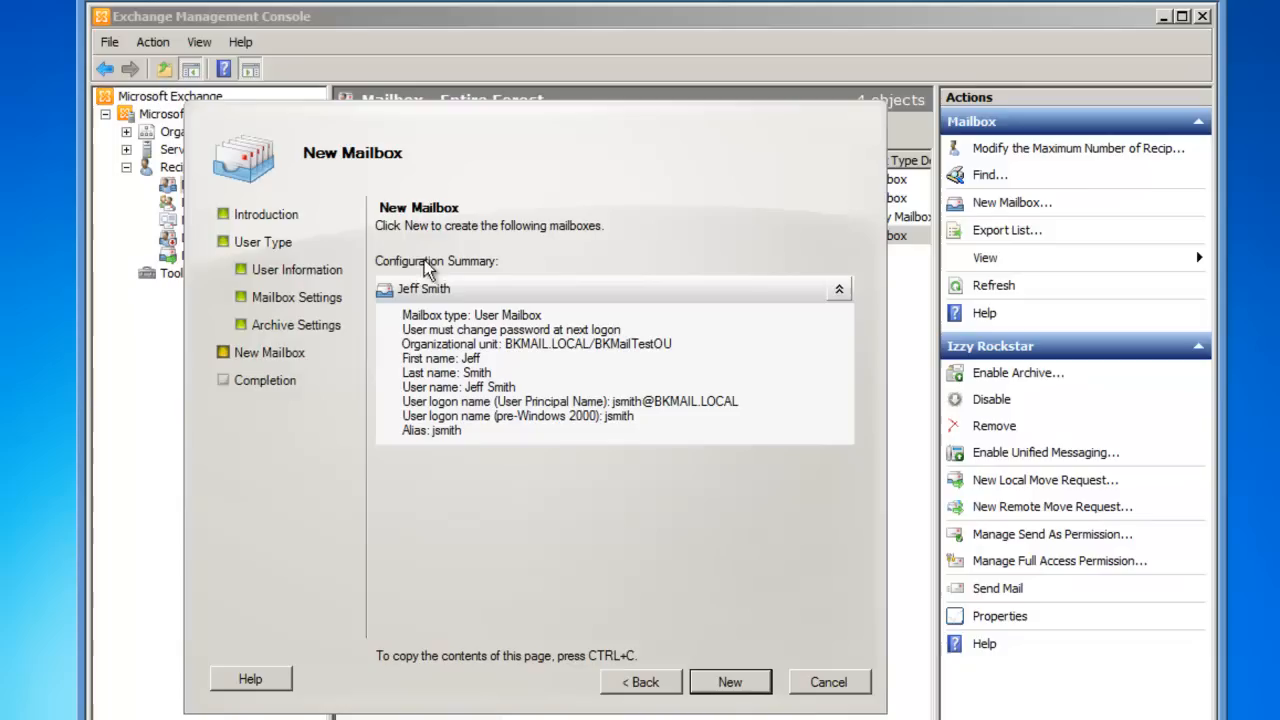
pyautogui.moveTo(600, 447)
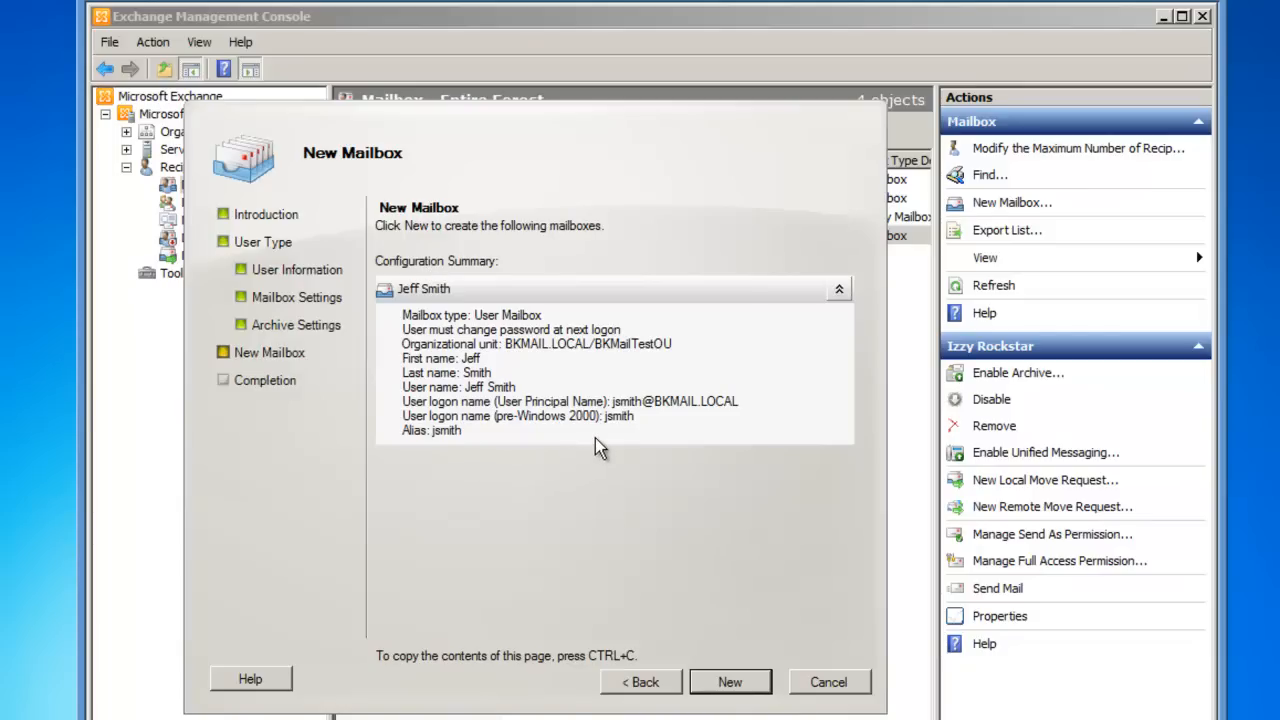
pyautogui.moveTo(688, 715)
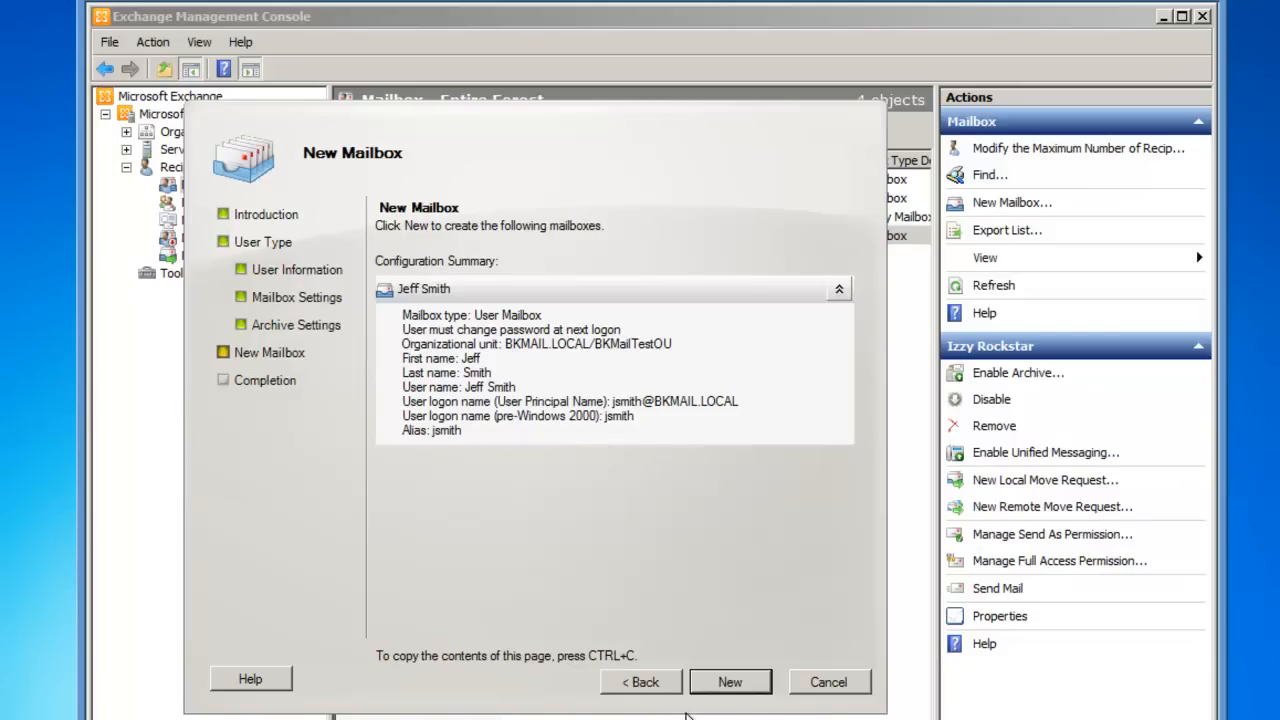
# Step: Create the Jeff Smith mailbox and finish the wizard
pyautogui.click(730, 681)
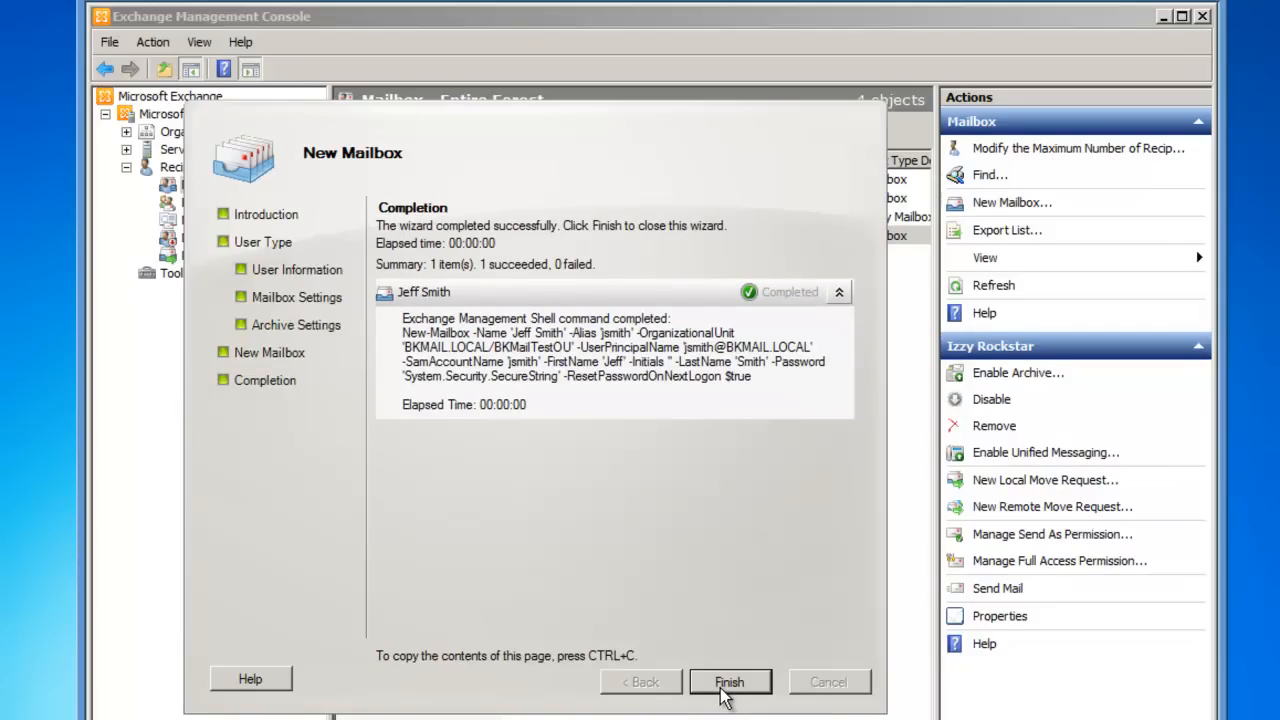
pyautogui.click(729, 681)
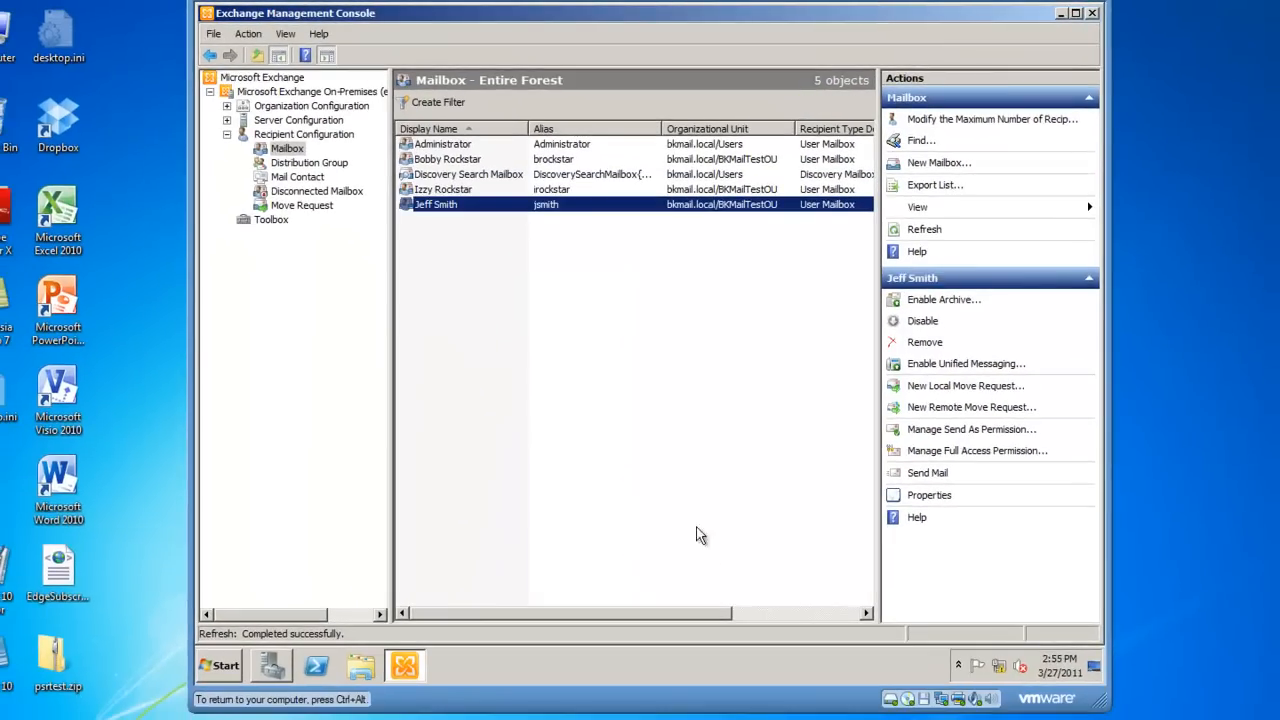
pyautogui.moveTo(690, 502)
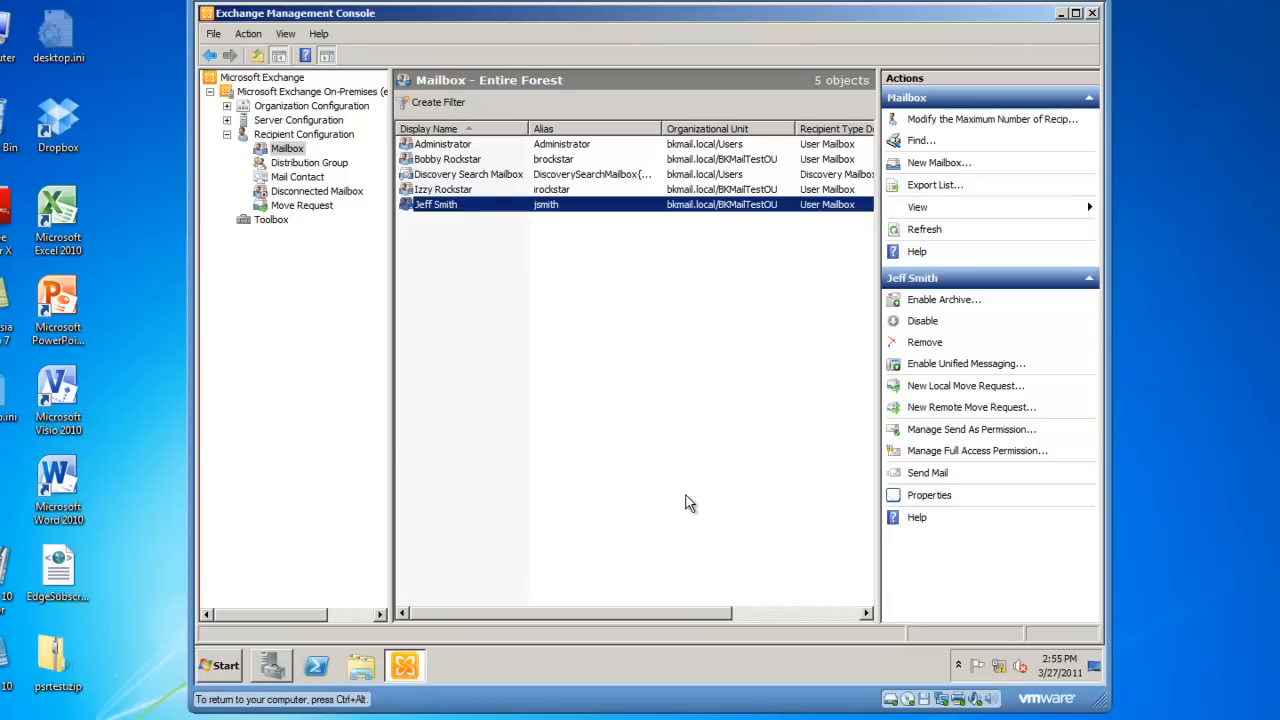